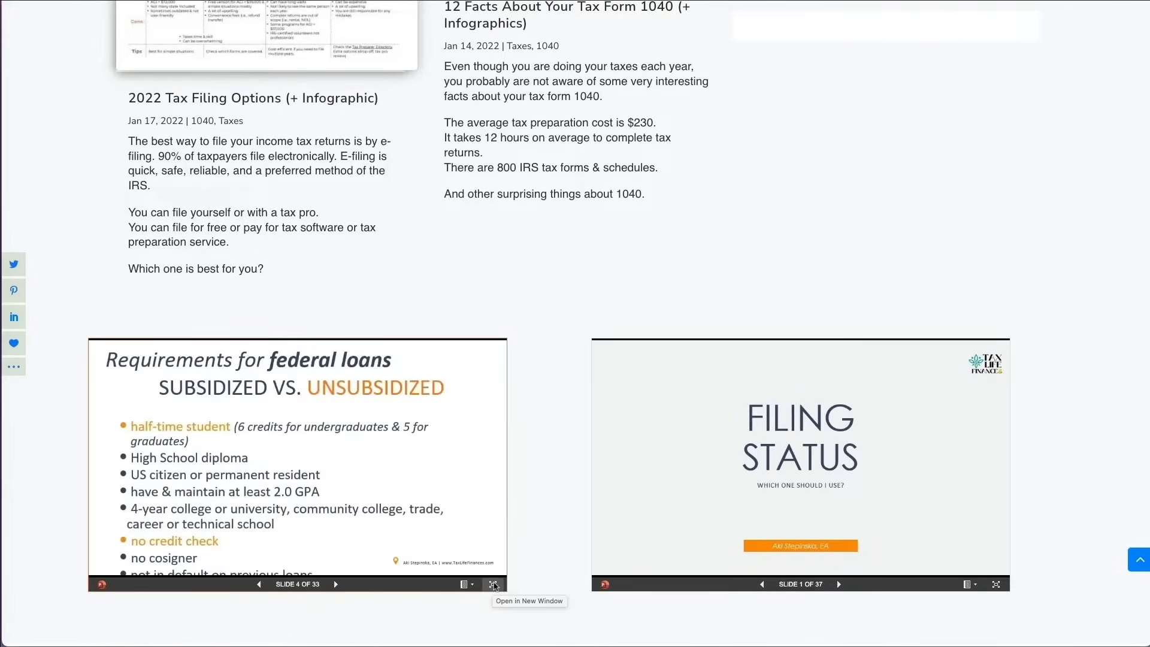
Open the student loans deck in a new PowerPoint for the web window and advance to slide 6
left_click(495, 585)
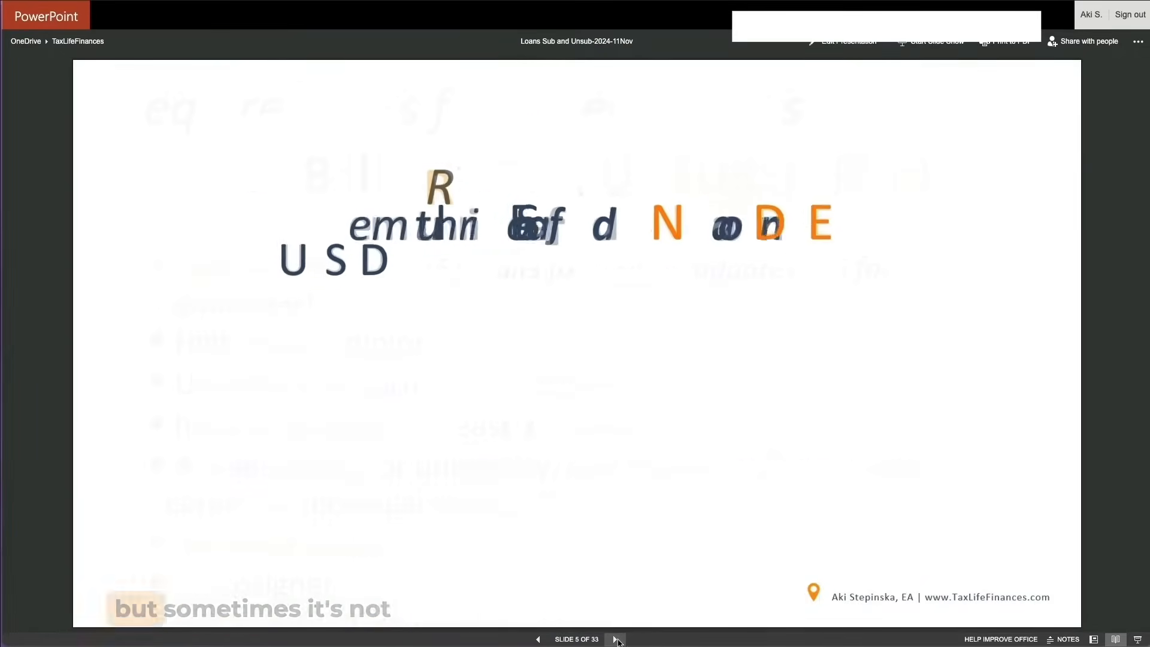
left_click(616, 640)
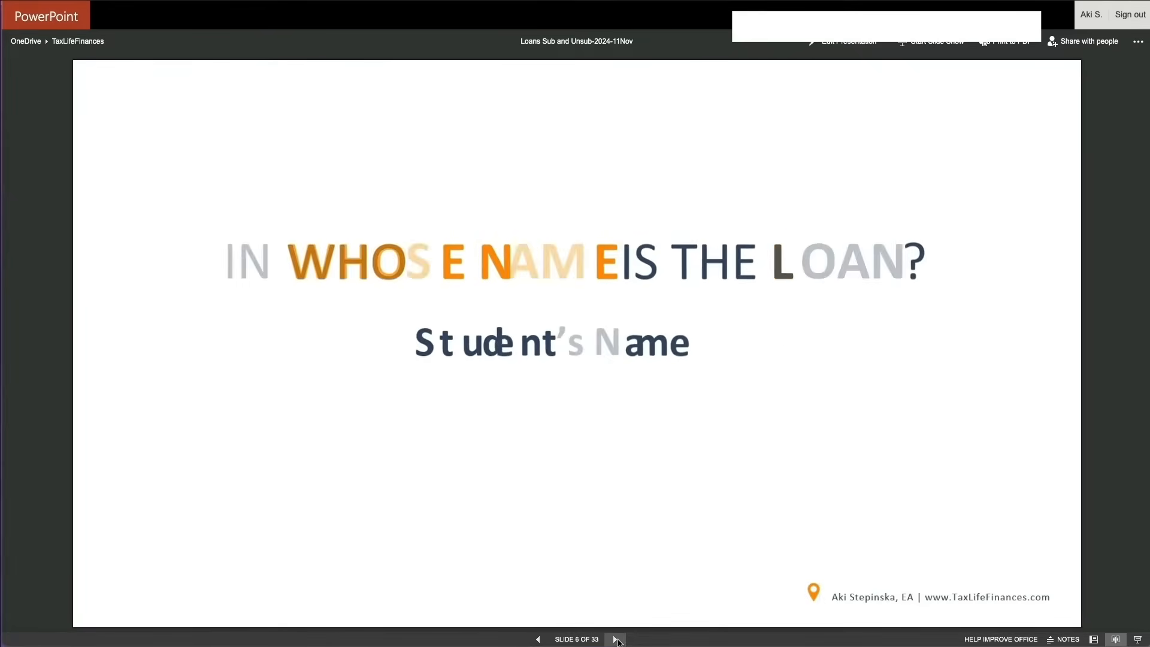
left_click(616, 639)
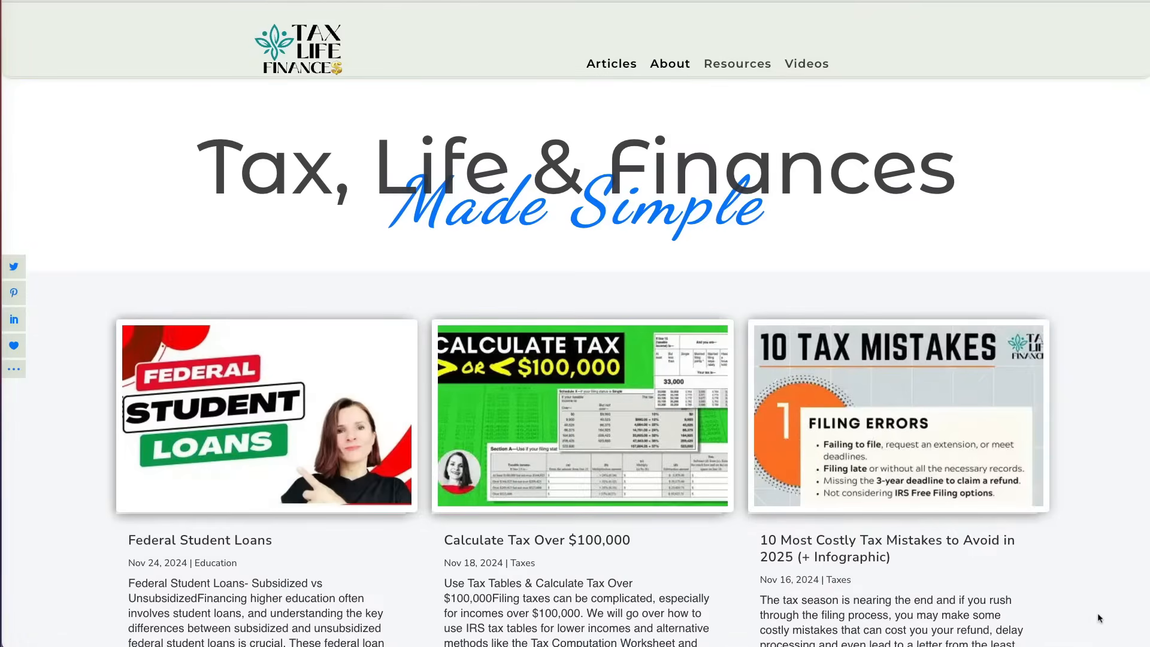
Scroll to the Keynote embeds and page the Filing Status viewer forward to slide 5
scroll("down", 3)
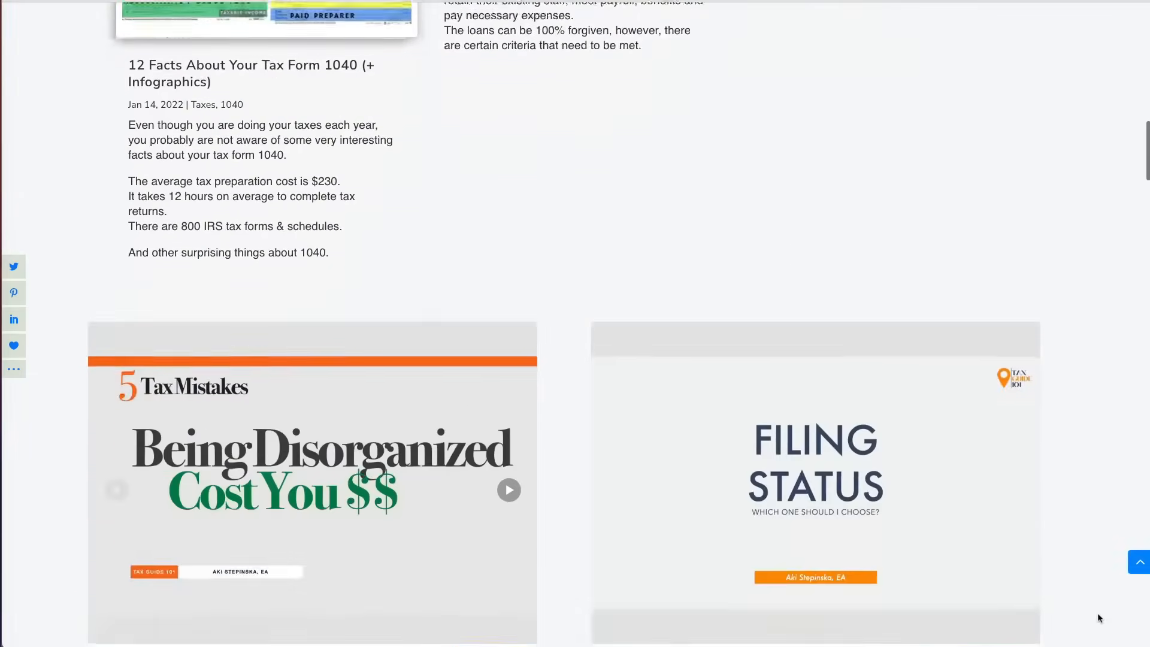
scroll("down", 3)
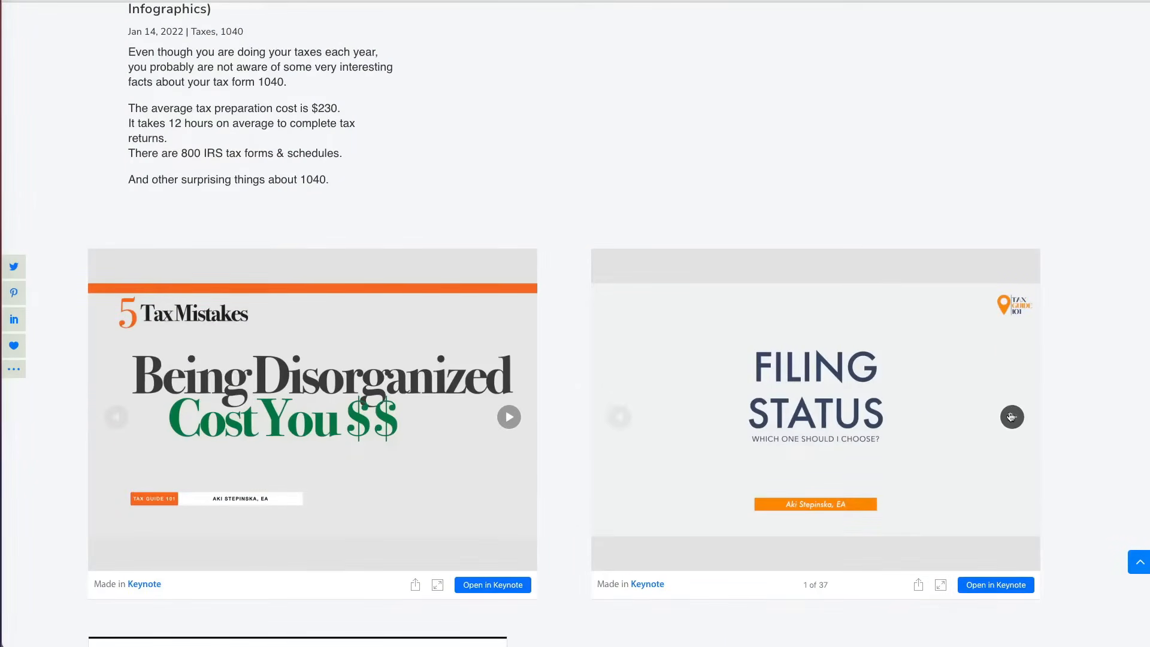
left_click(1012, 417)
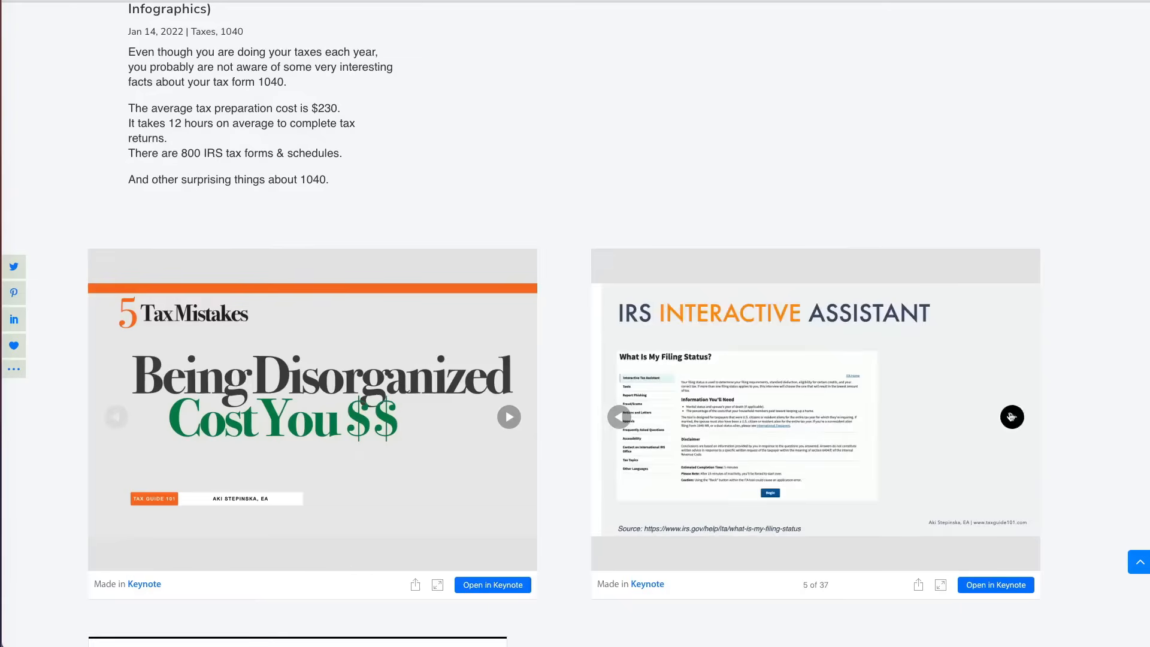
left_click(1012, 417)
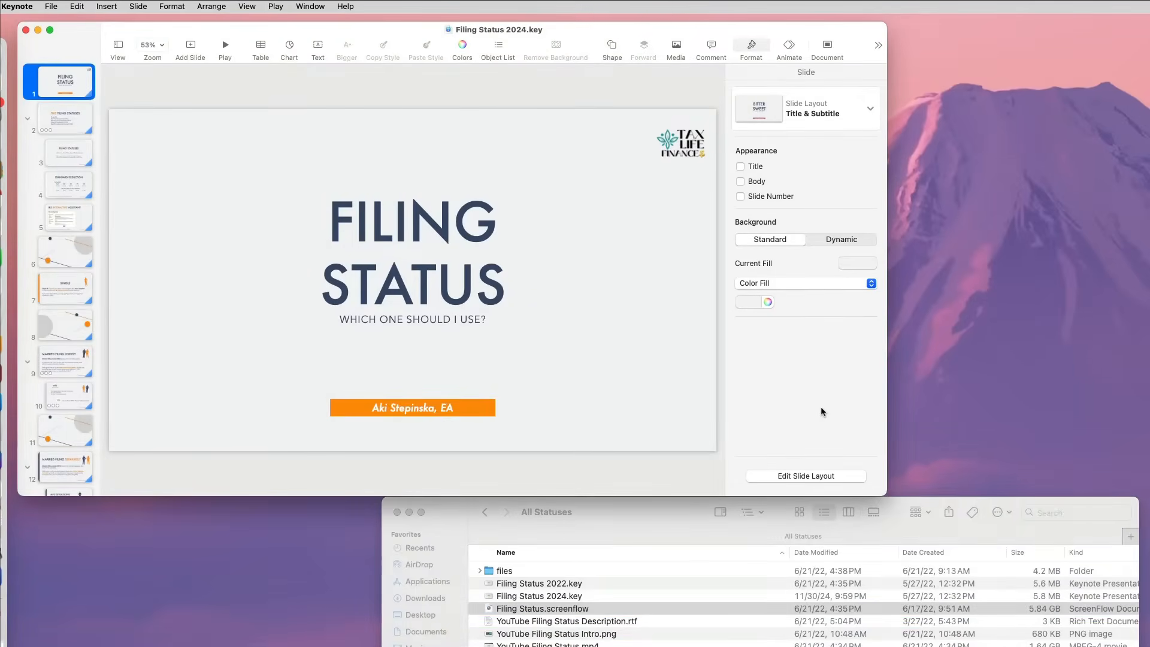
Export the Filing Status 2024 Keynote deck as a PowerPoint .pptx file
left_click(50, 6)
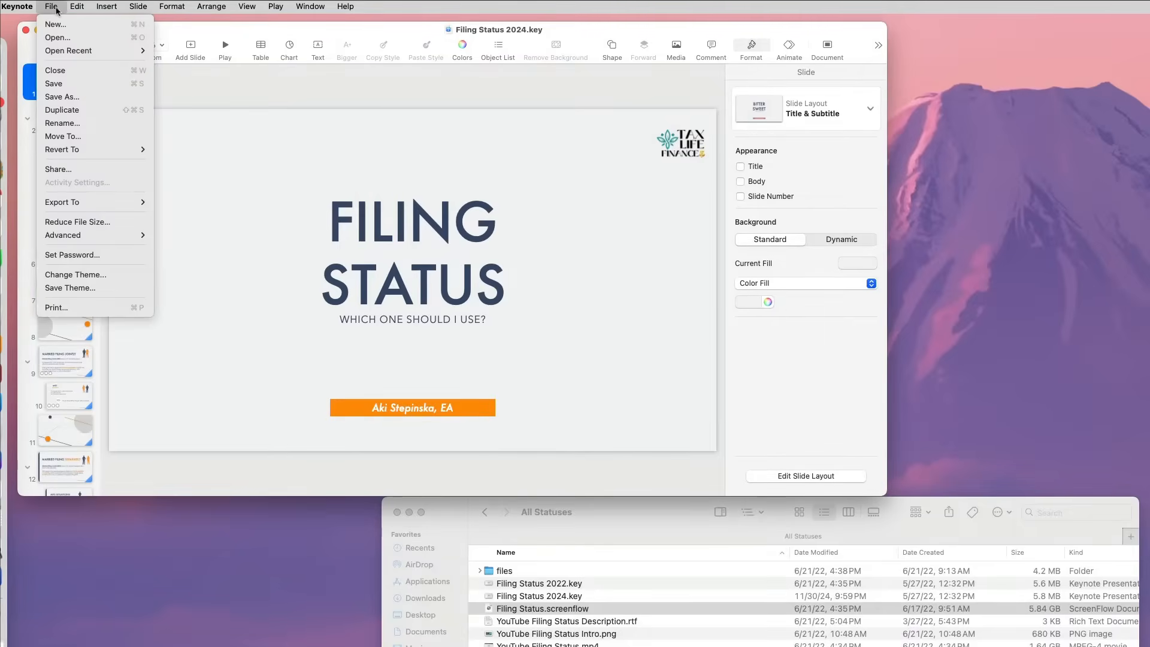
mouse_move(62, 202)
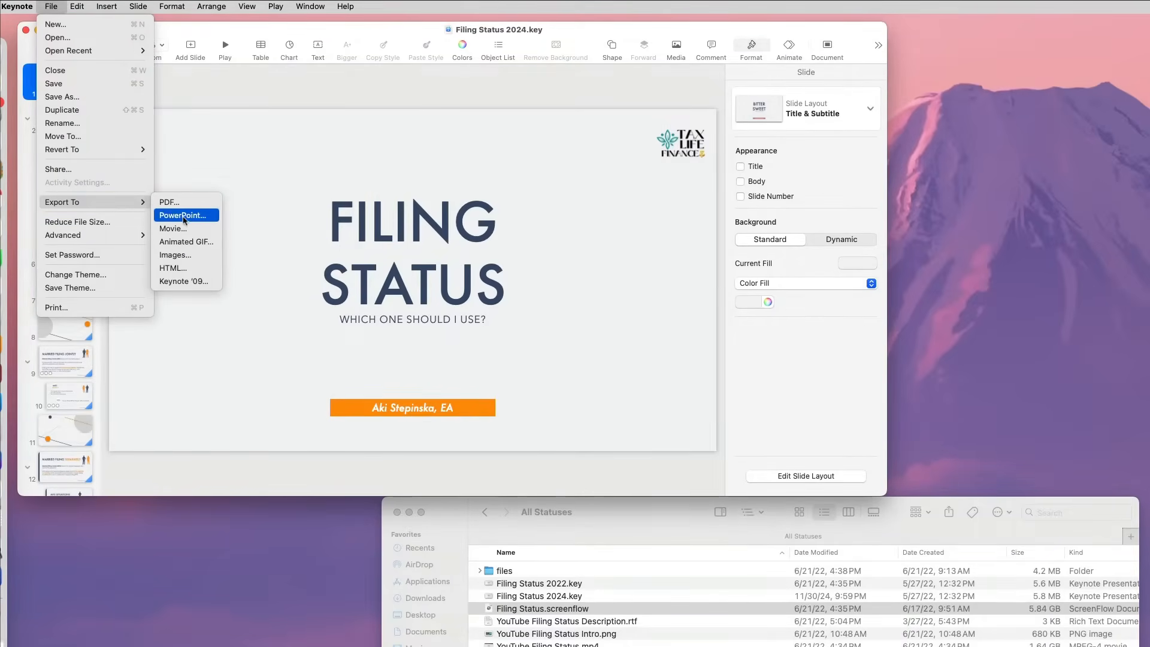
left_click(185, 215)
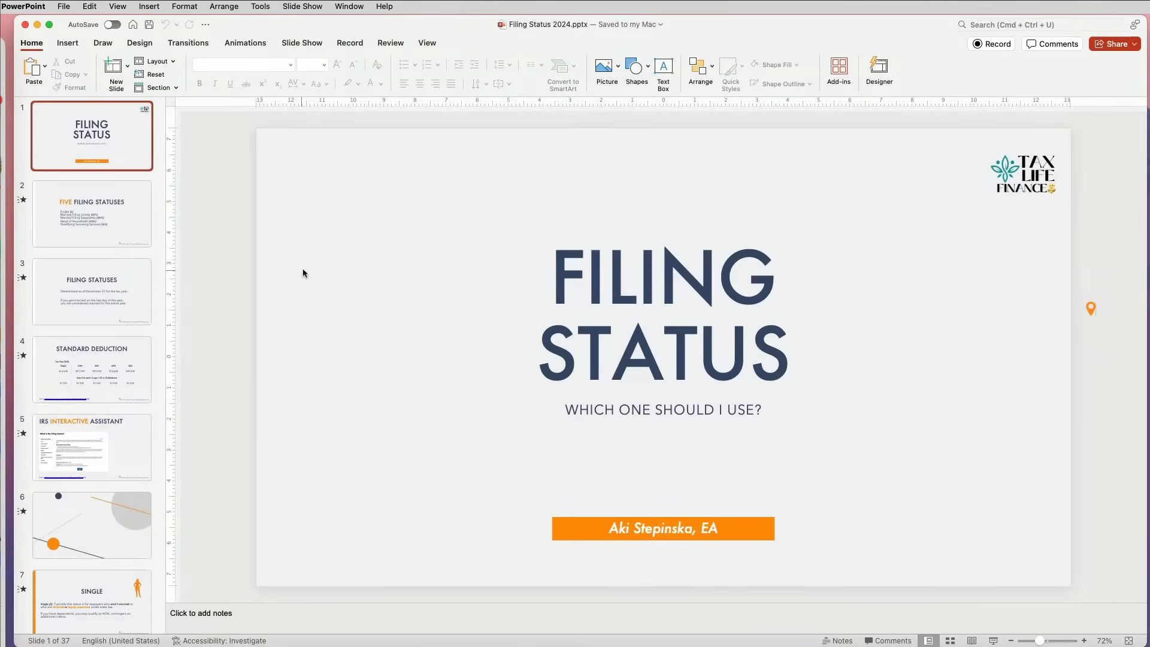
left_click(92, 369)
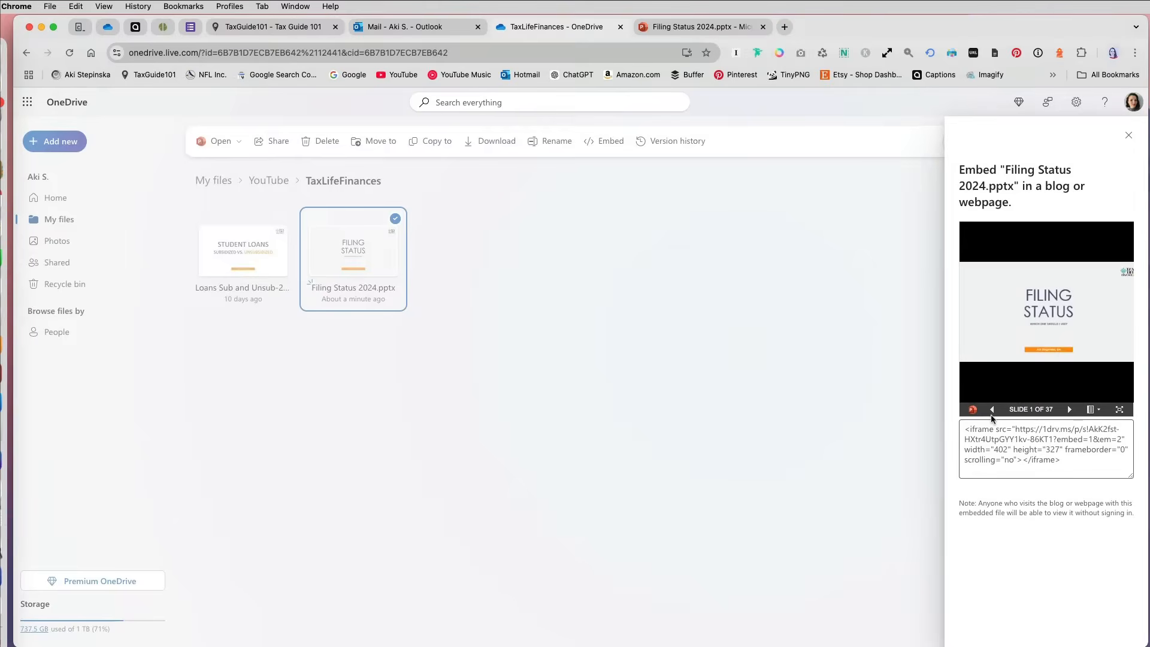
Advance the Filing Status embed preview to slide 3 and dismiss its display error
left_click(1069, 410)
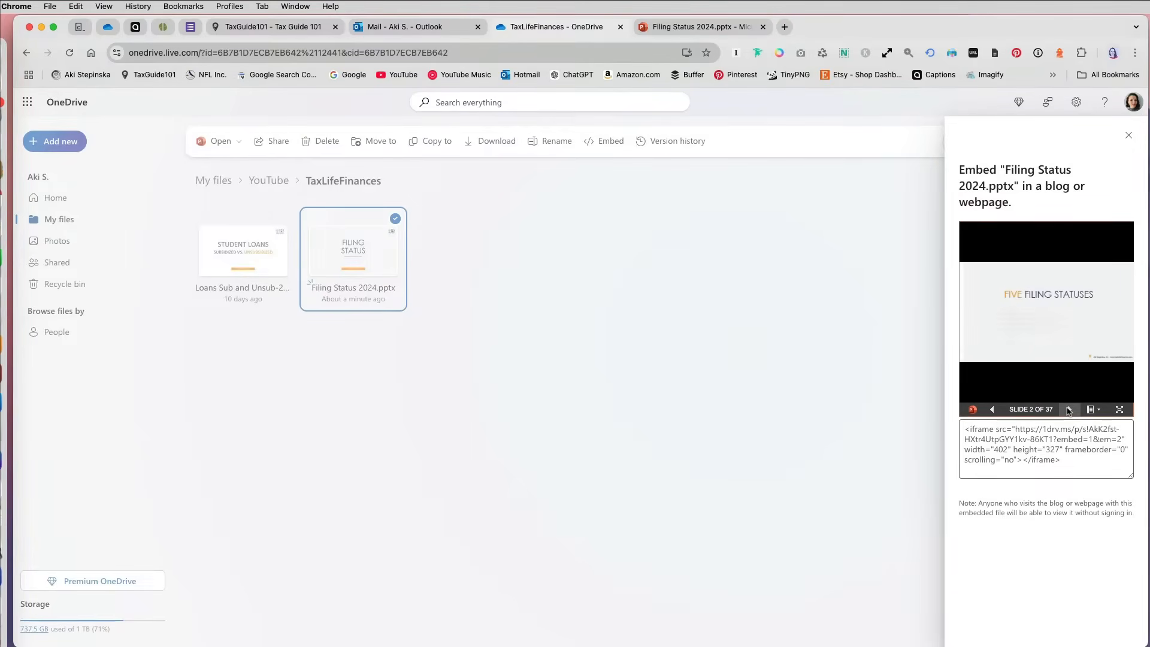
left_click(1068, 409)
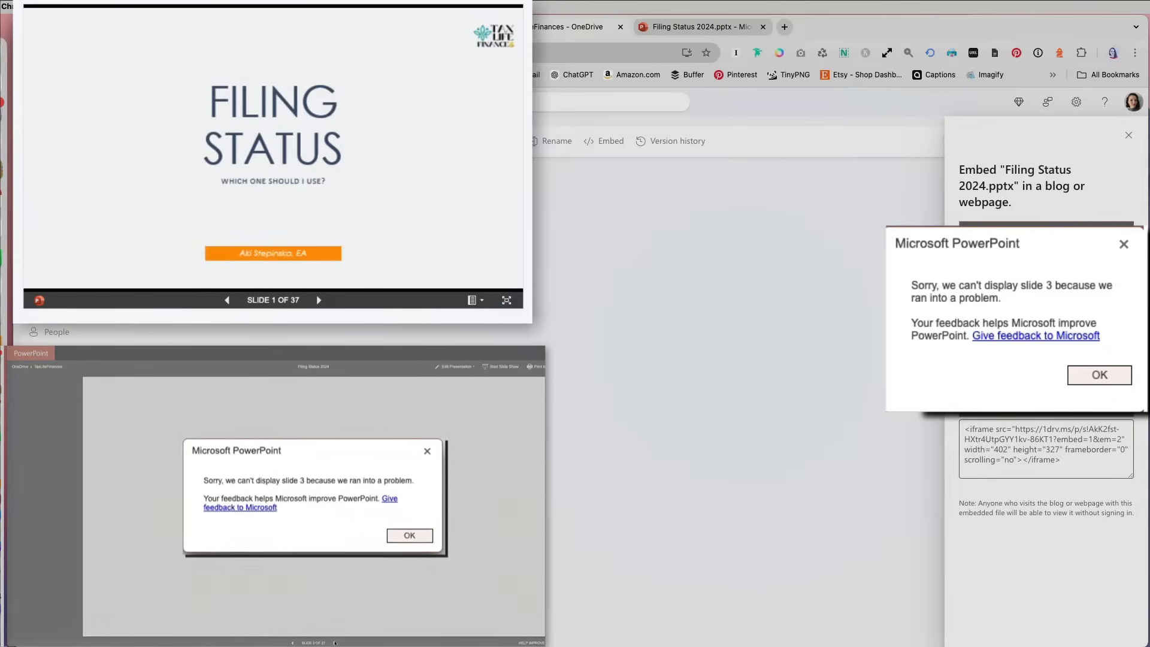
left_click(409, 535)
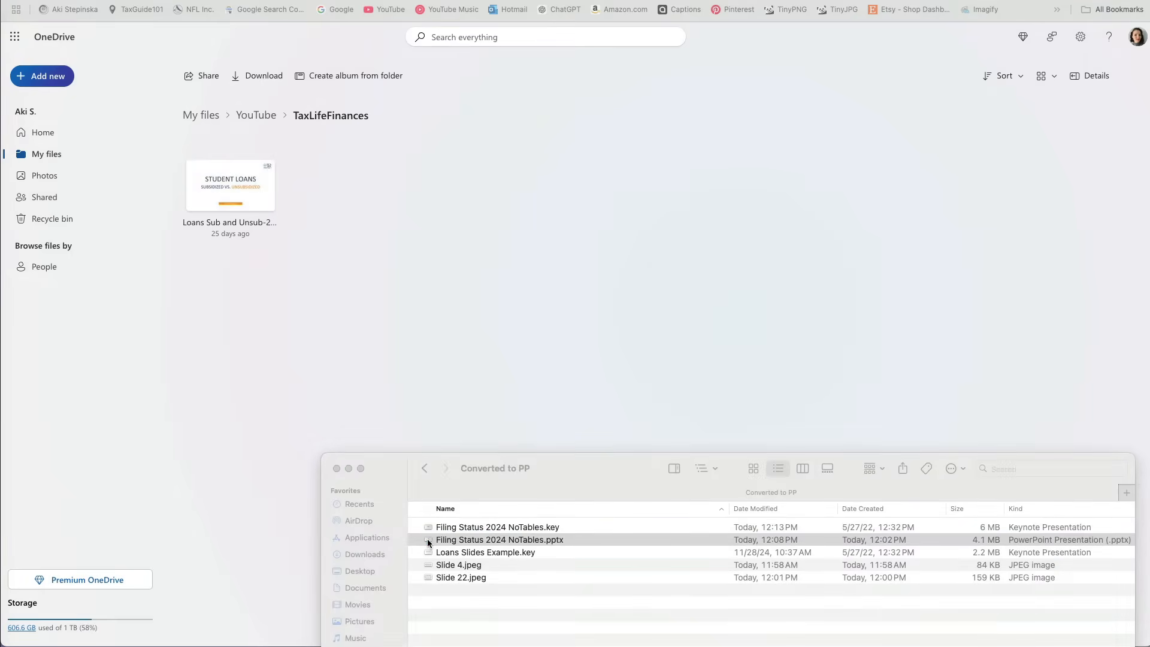
Open Filing Status 2024 NoTables.pptx in PowerPoint from the Converted to PP folder
double_click(500, 539)
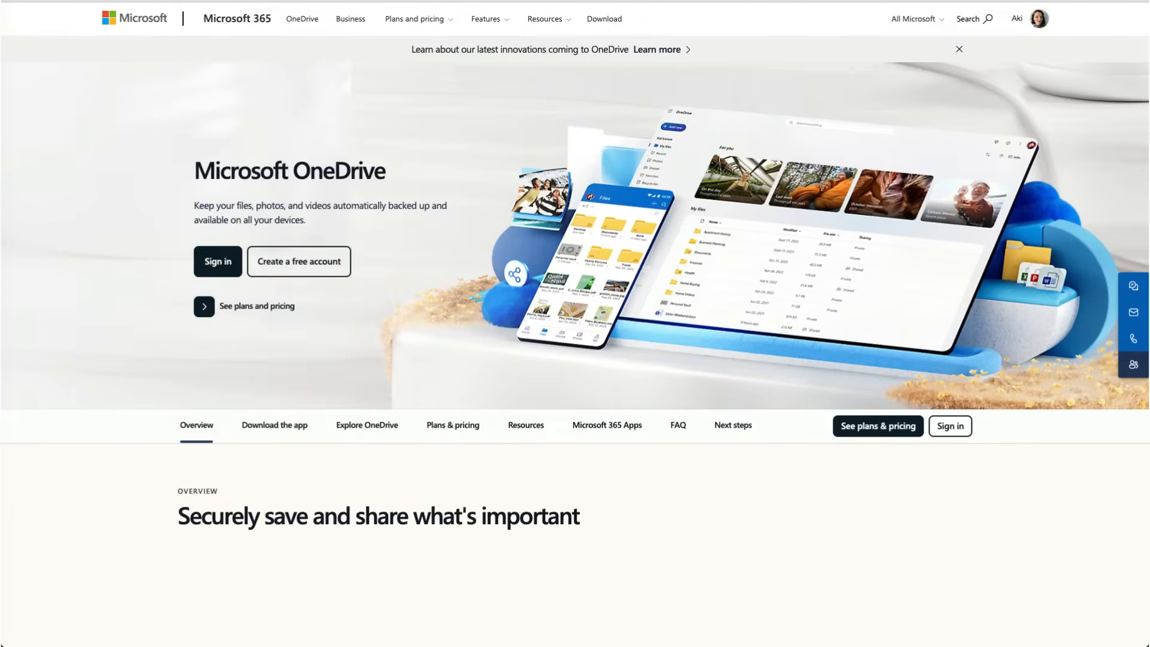
left_click(216, 261)
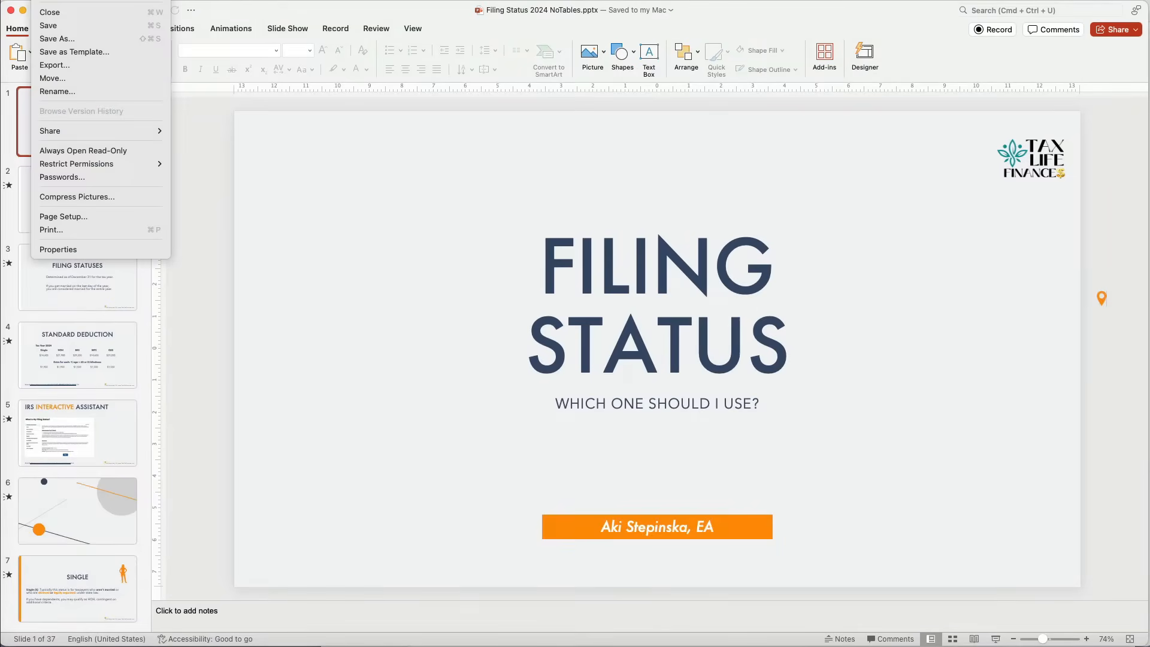
mouse_move(54, 65)
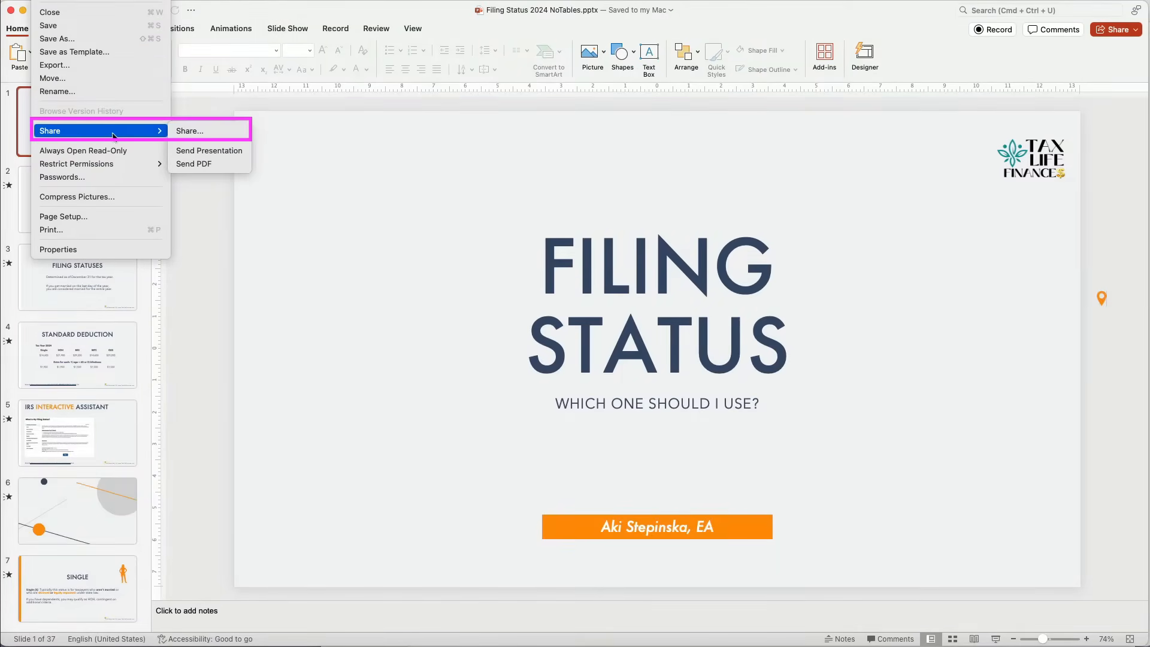
Share the NoTables deck, choosing OneDrive - Personal as the cloud location
left_click(189, 131)
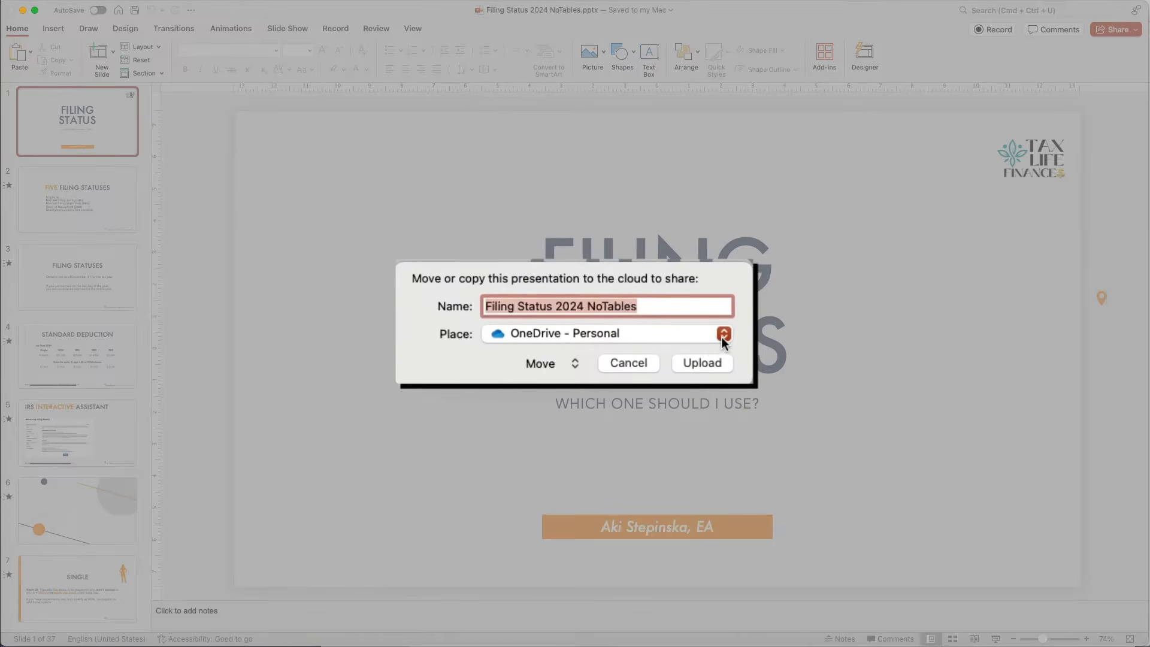
left_click(628, 363)
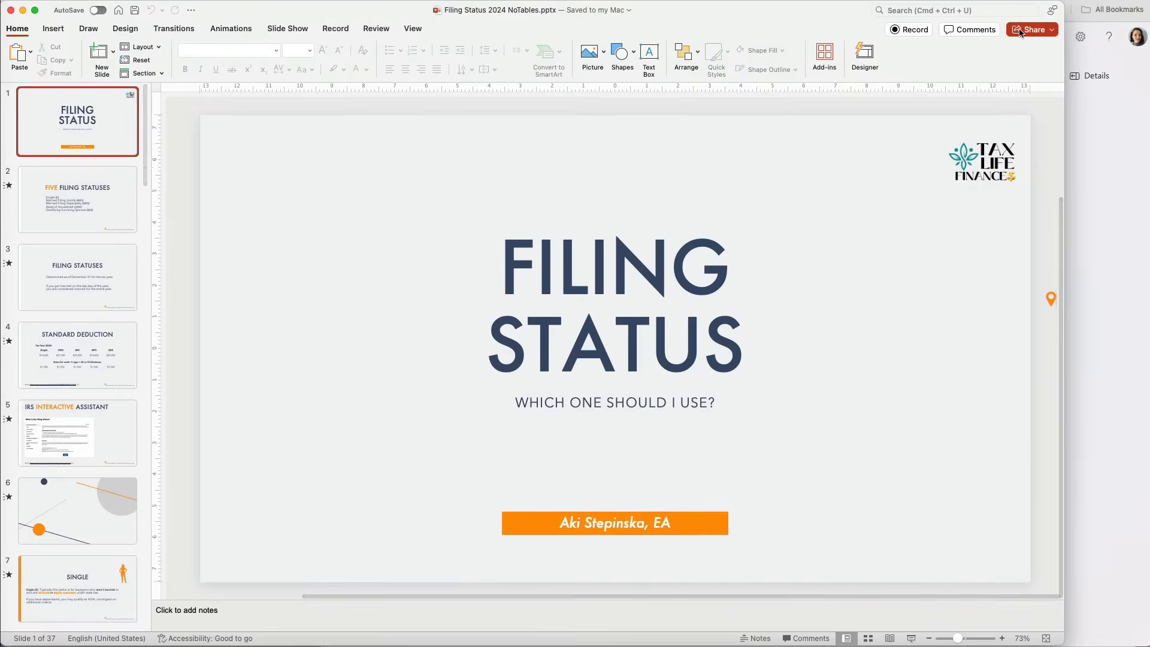
left_click(1030, 30)
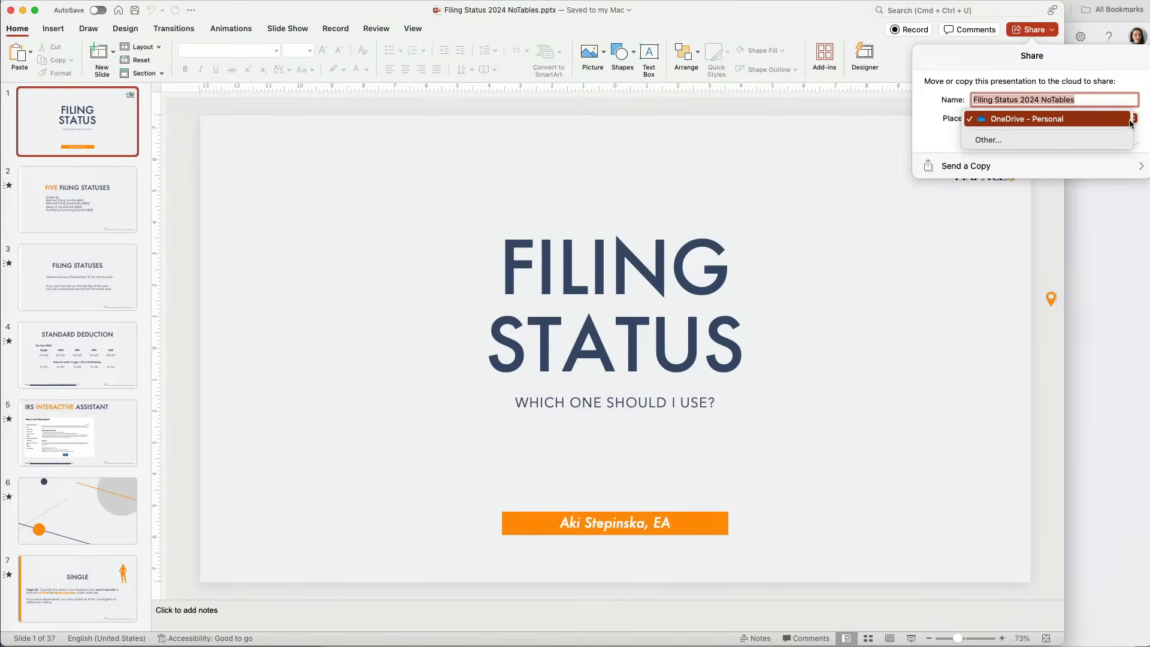
left_click(1038, 118)
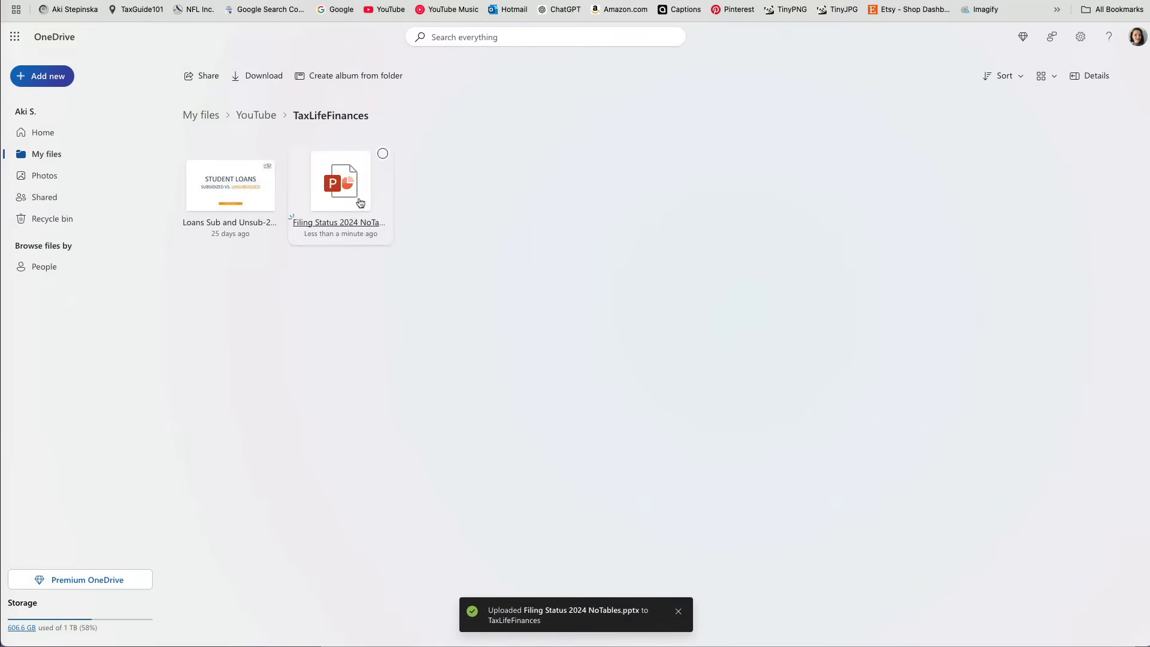
Select the uploaded NoTables deck in TaxLifeFinances and open it in PowerPoint for the web
left_click(340, 182)
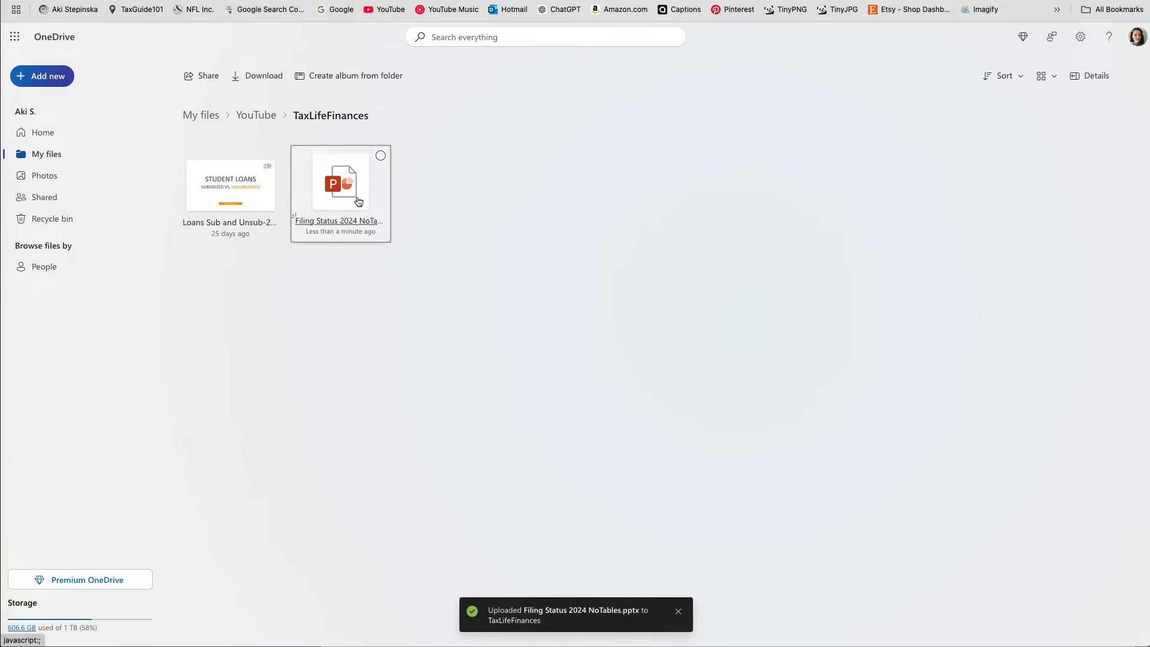
double_click(340, 182)
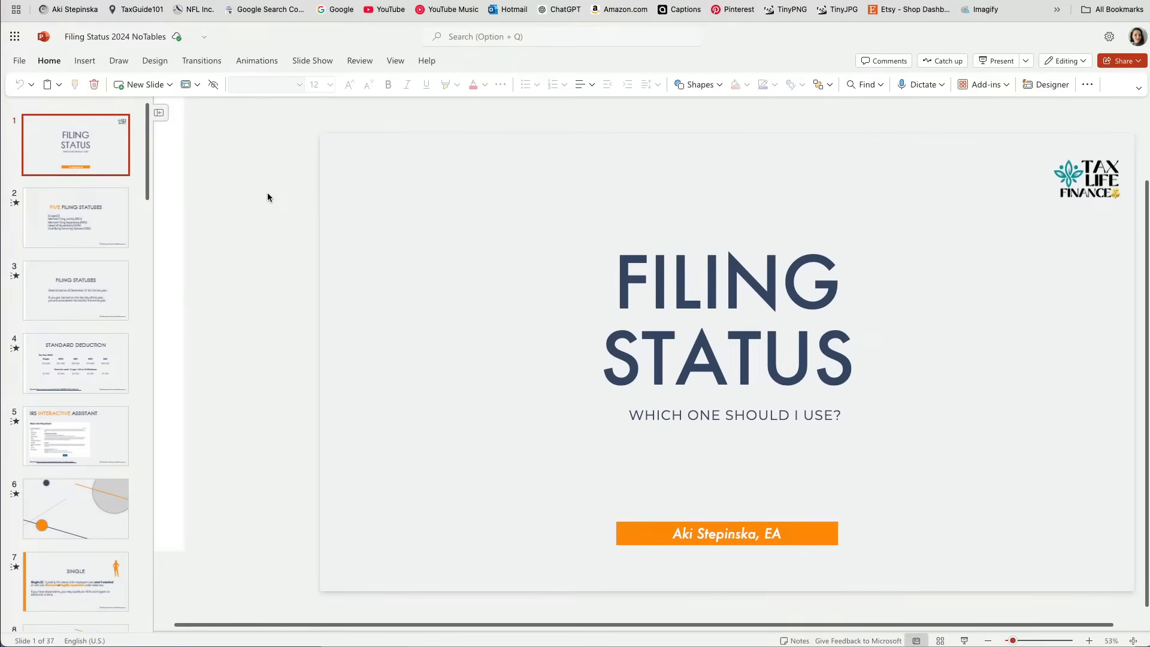
Start embedding the NoTables deck in a webpage from the File sharing options
left_click(19, 60)
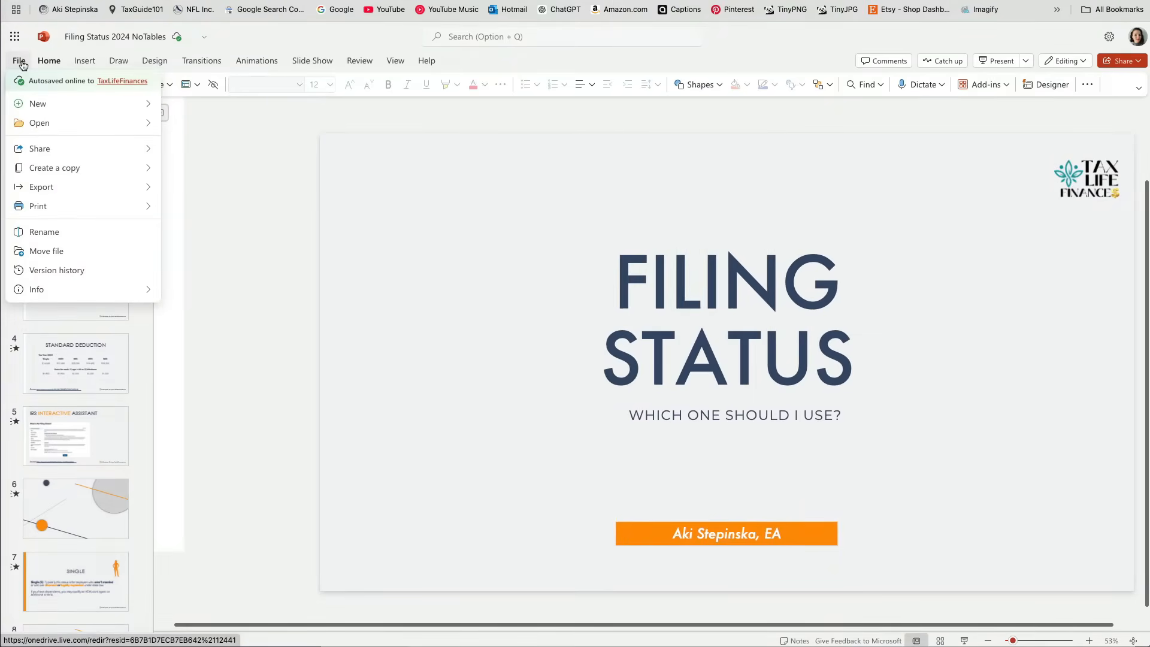
left_click(40, 148)
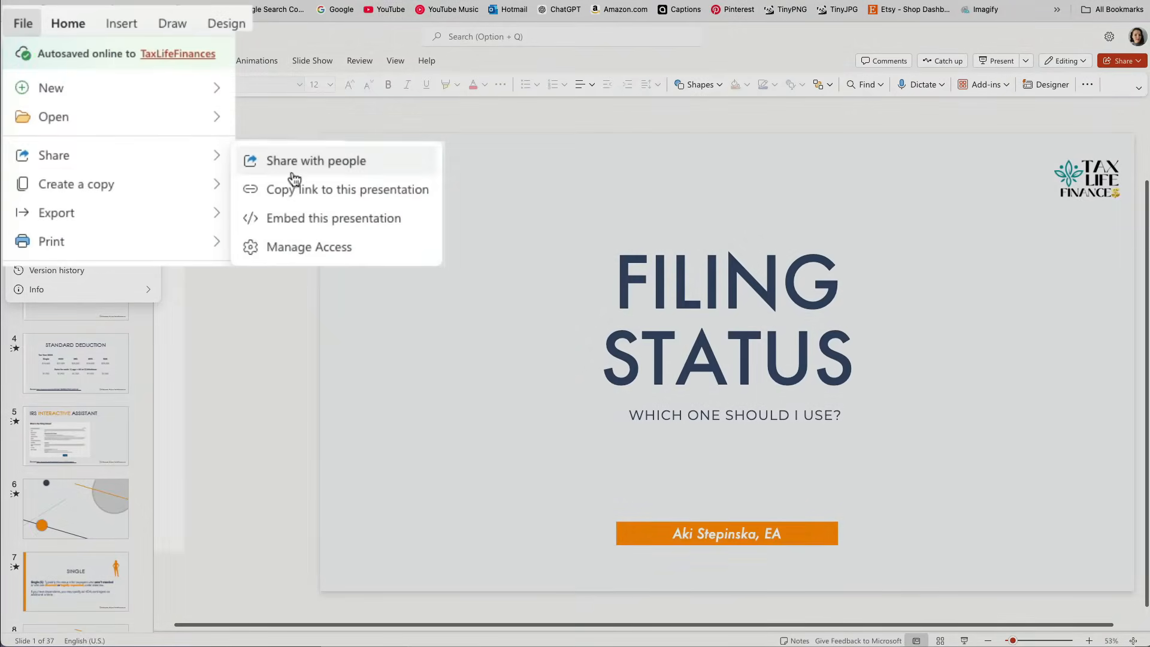
mouse_move(345, 224)
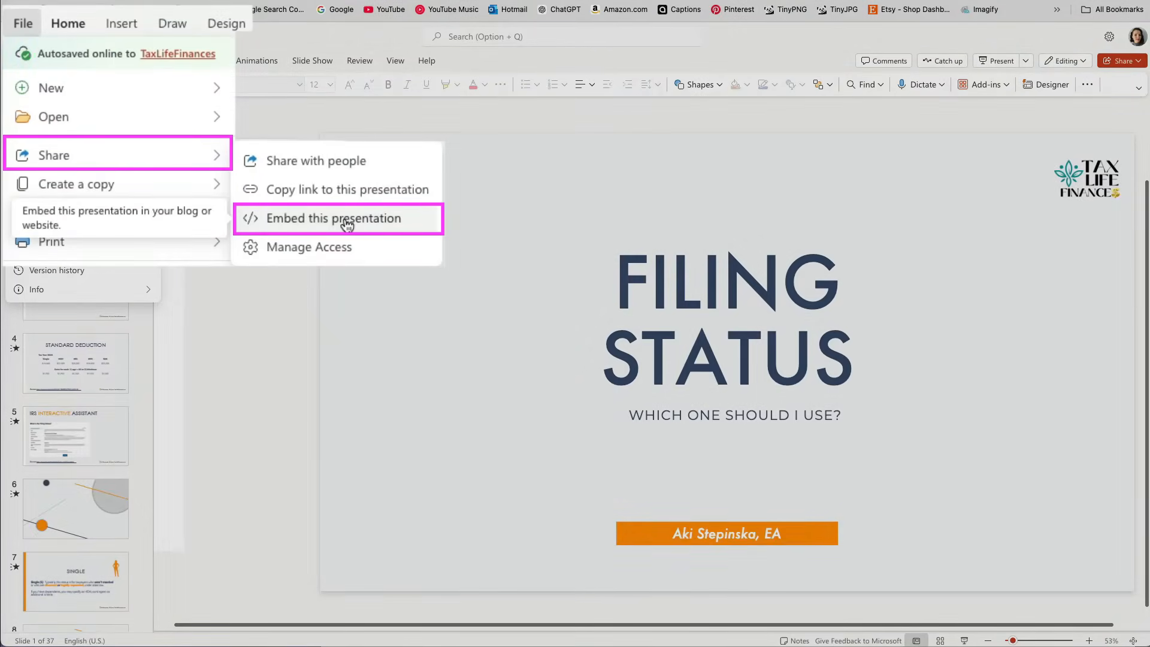
left_click(333, 218)
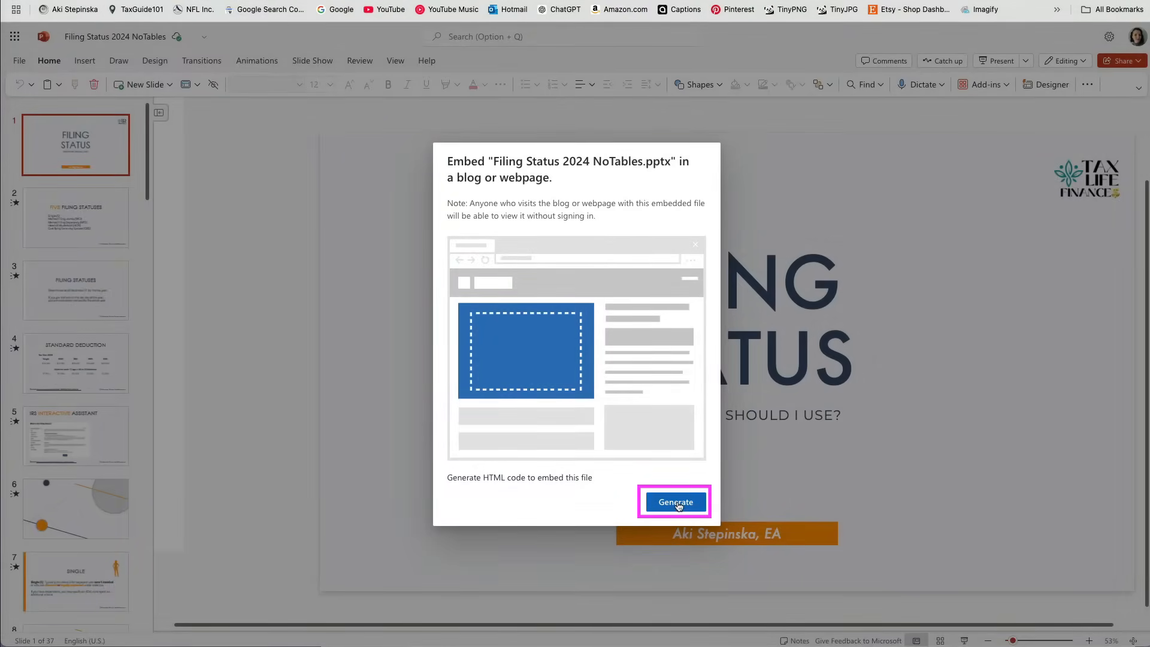
Generate the embed code and step the preview forward through the slides to slide 11
left_click(674, 502)
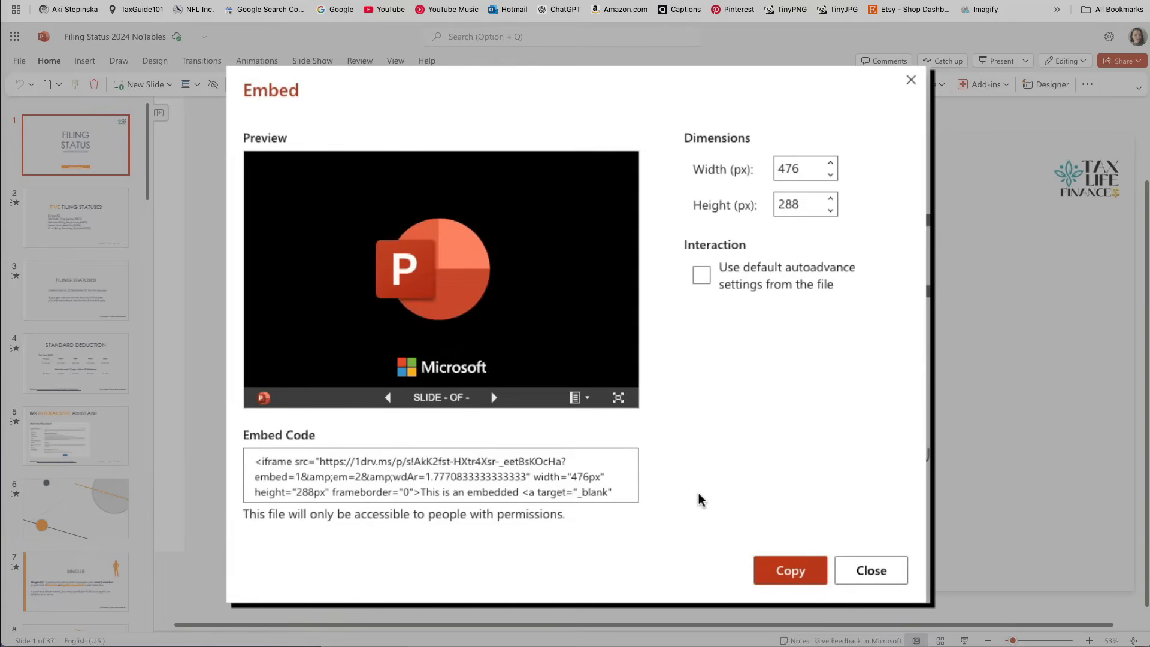
left_click(493, 397)
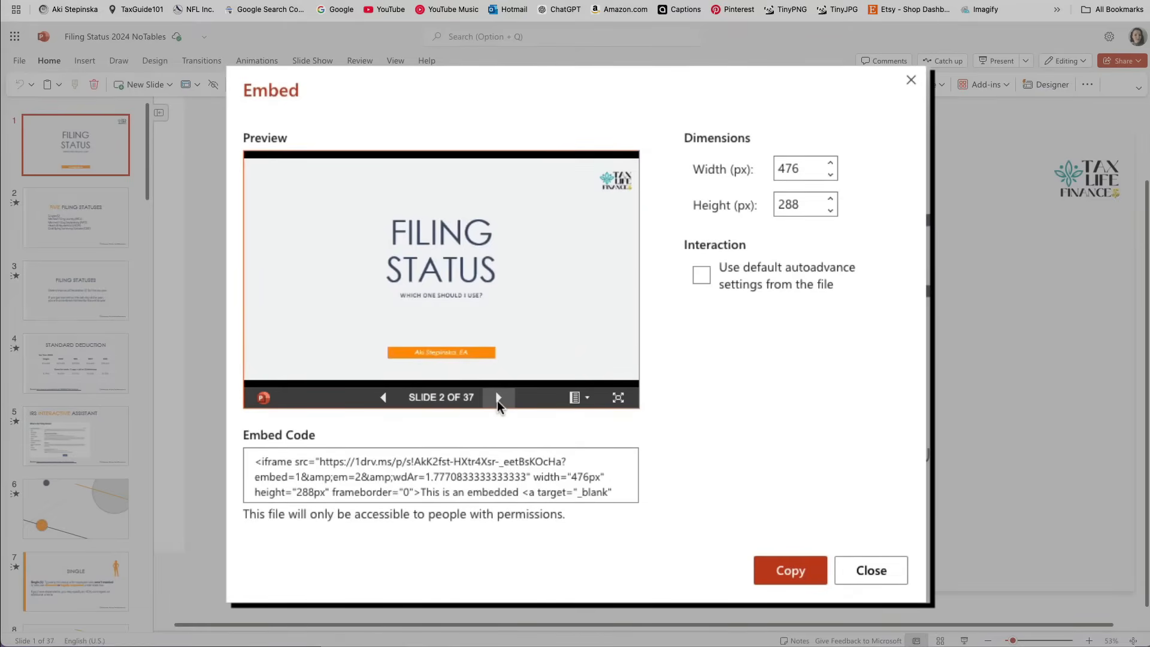
left_click(497, 397)
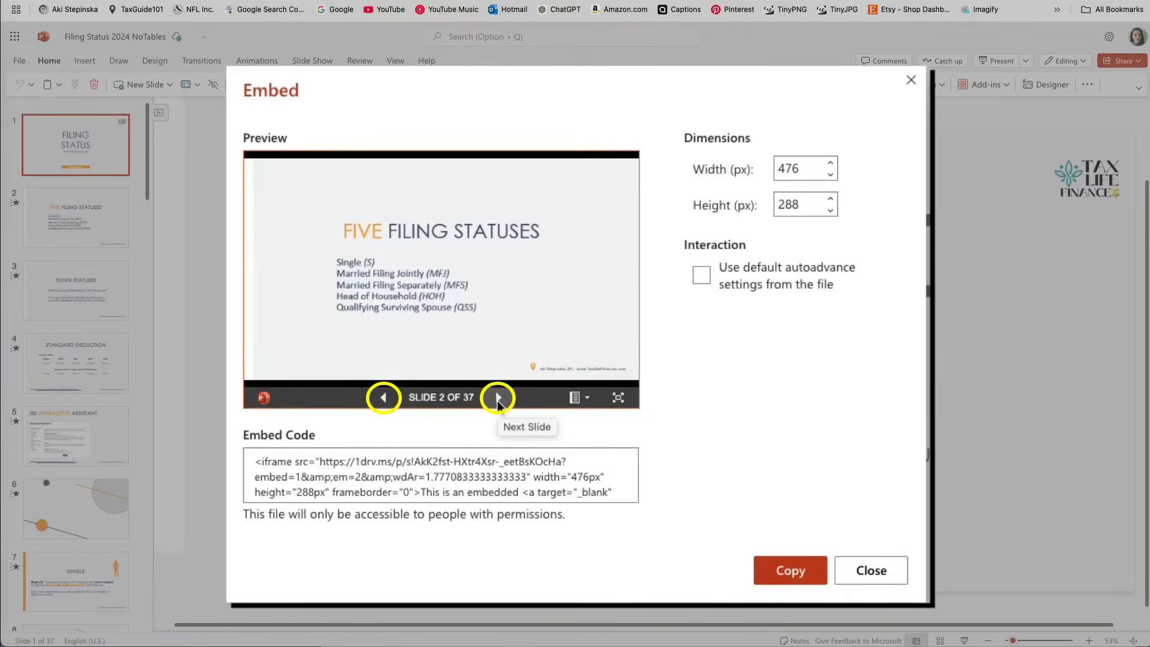
left_click(499, 396)
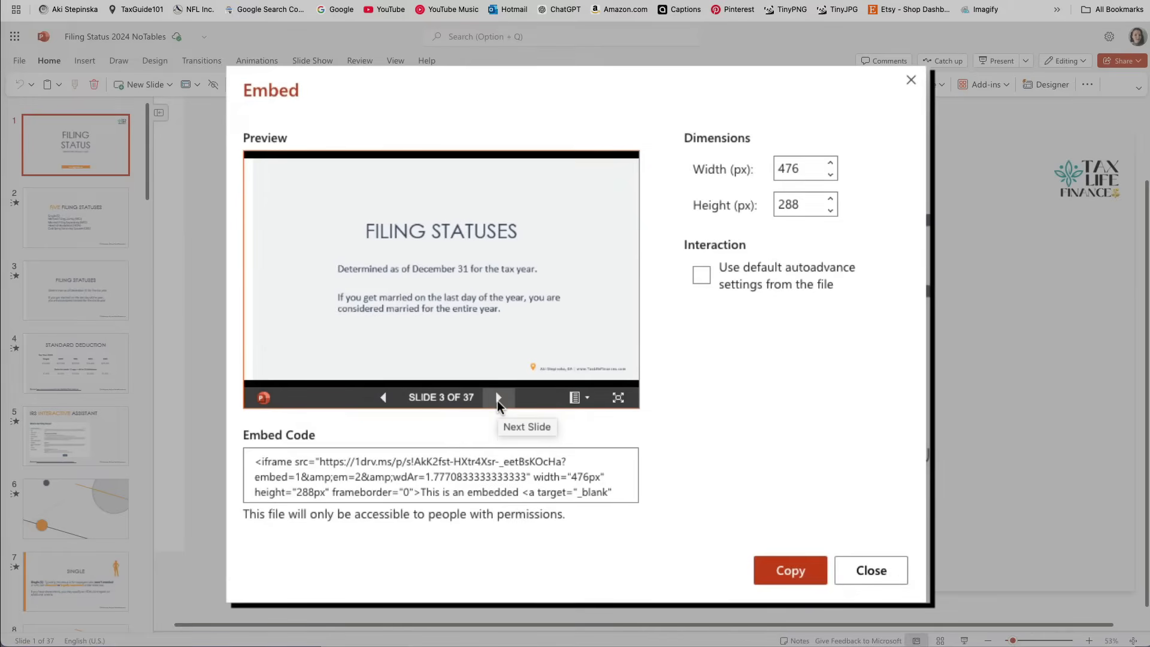
left_click(499, 397)
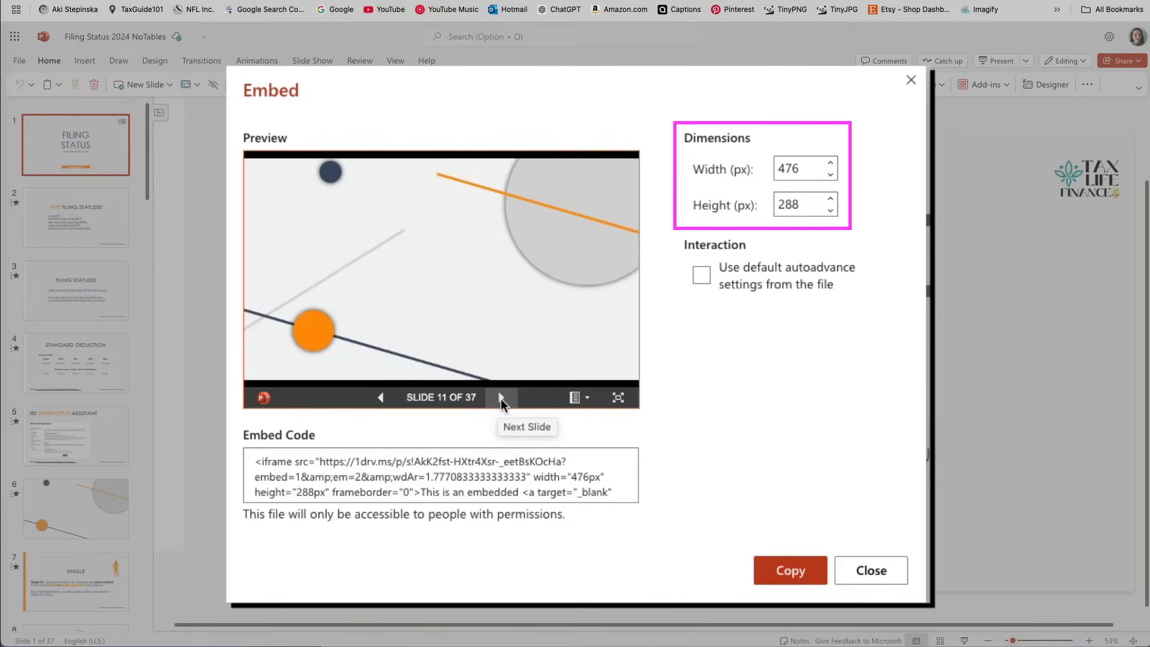
Resize the embed to 700 × 424, select and copy the code, and close the window
left_click(799, 169)
type("700")
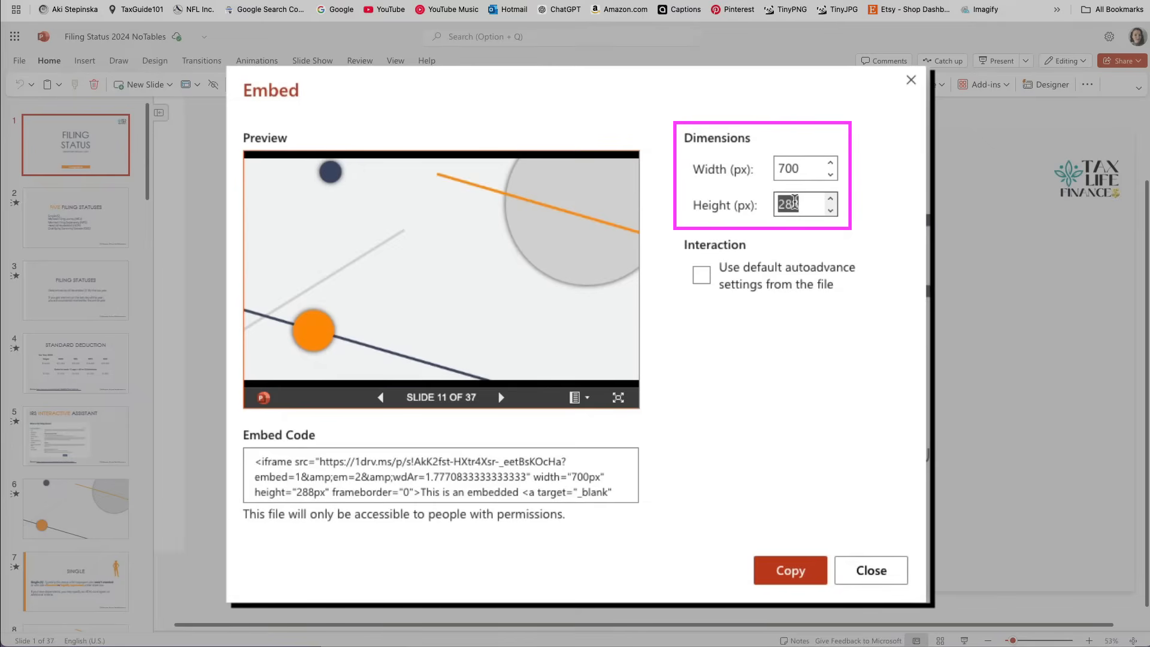
type("4")
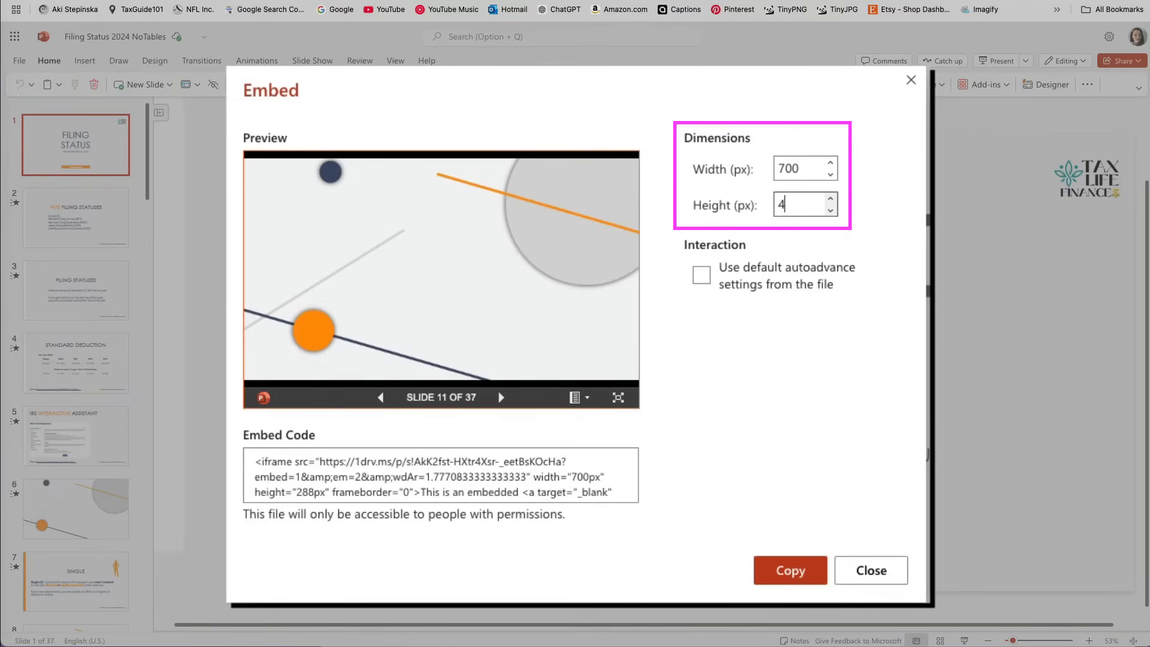
type("24")
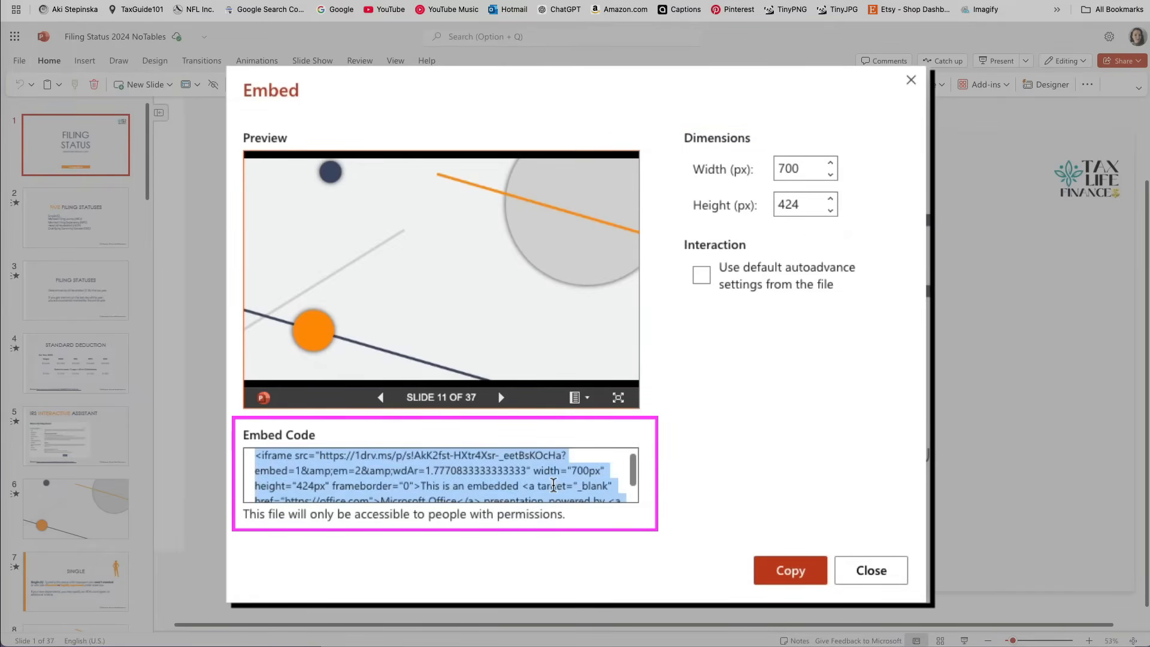
left_click(789, 569)
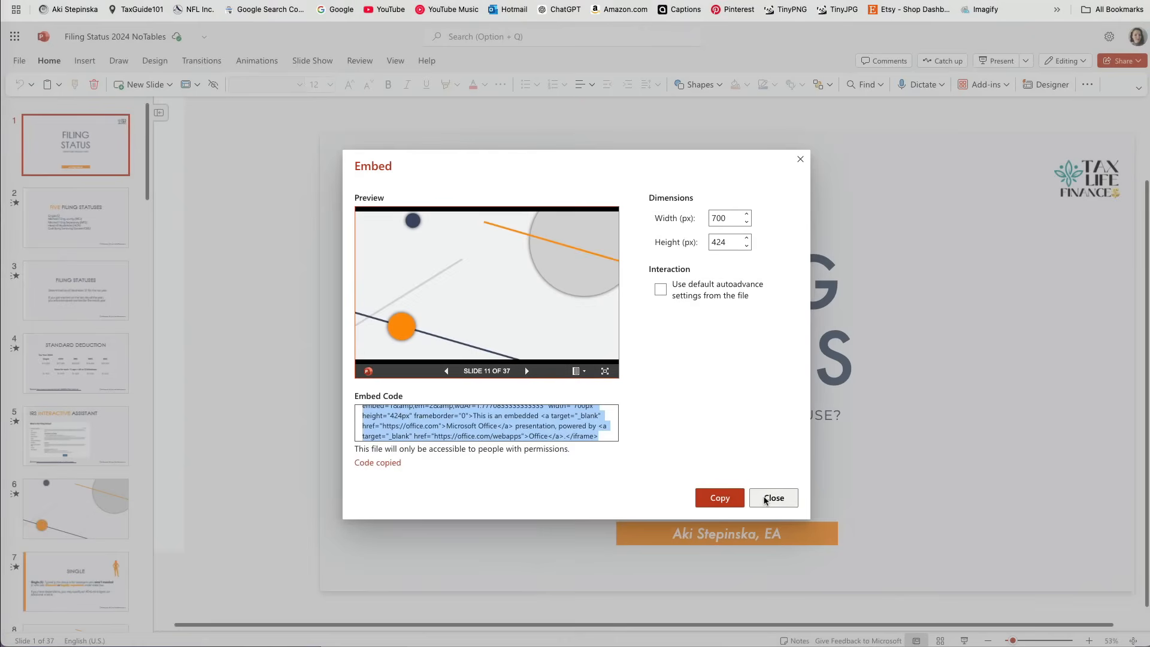
left_click(772, 497)
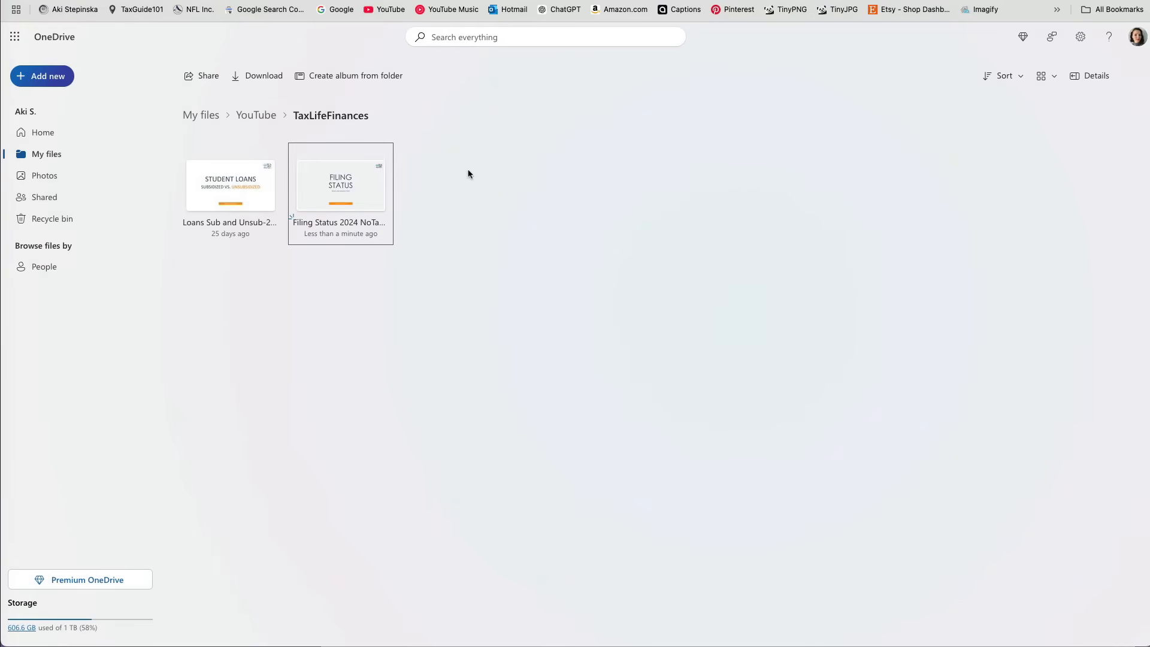
Select Filing Status 2024 NoTables, show its OneDrive embed code, and preview the next slide
left_click(340, 184)
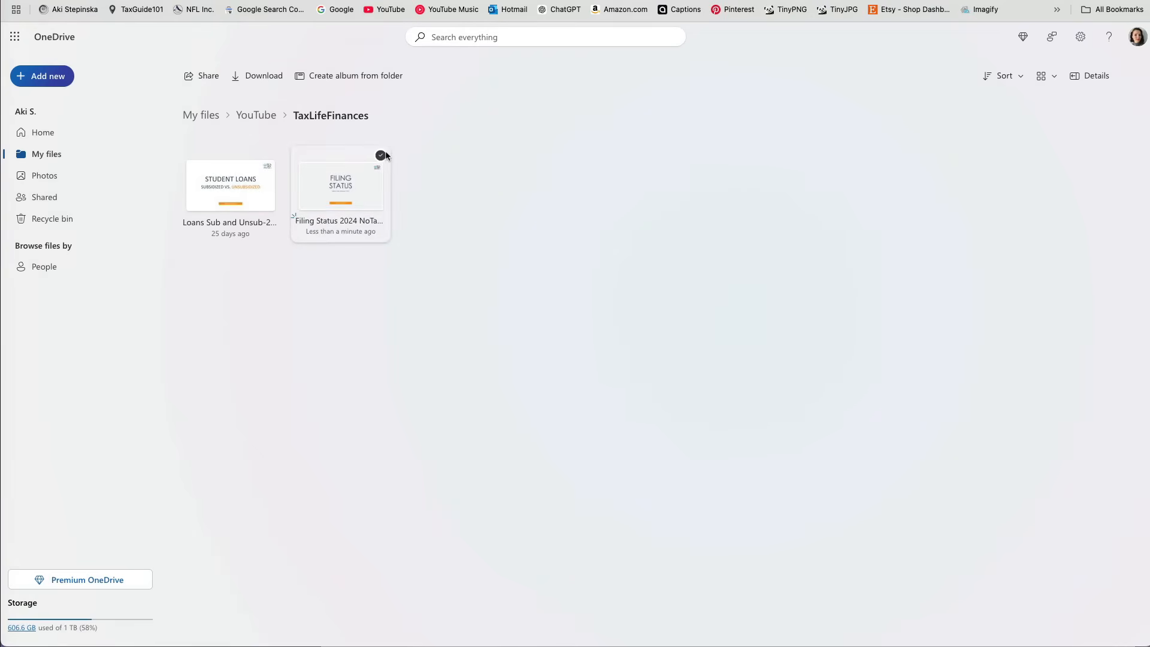
left_click(340, 185)
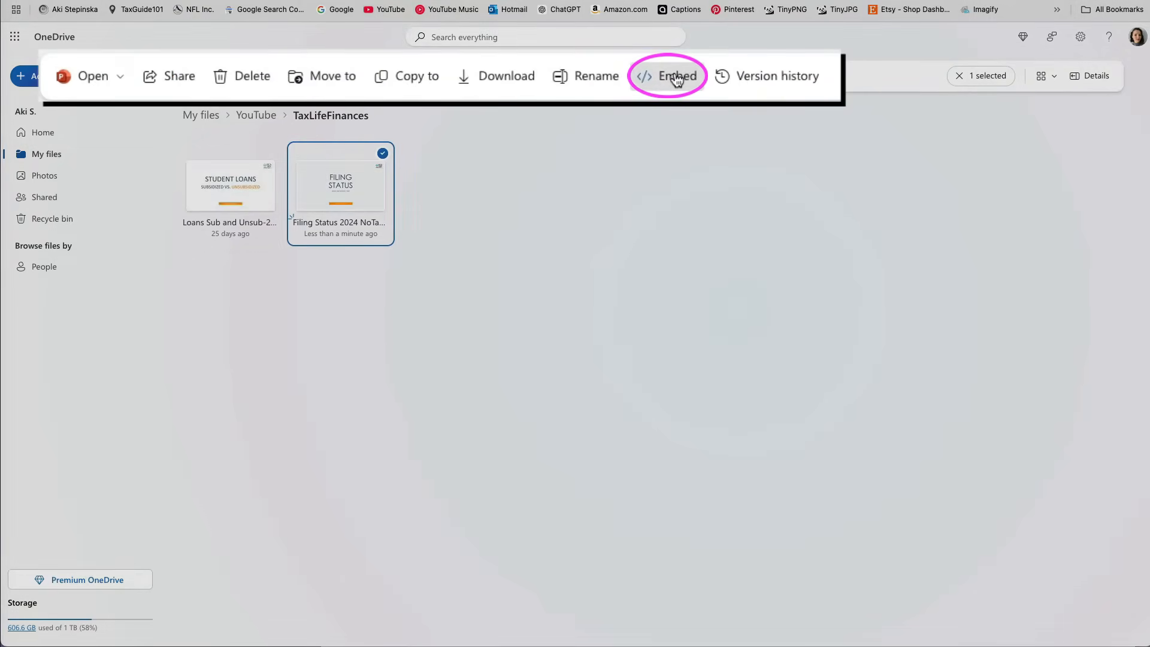
left_click(668, 75)
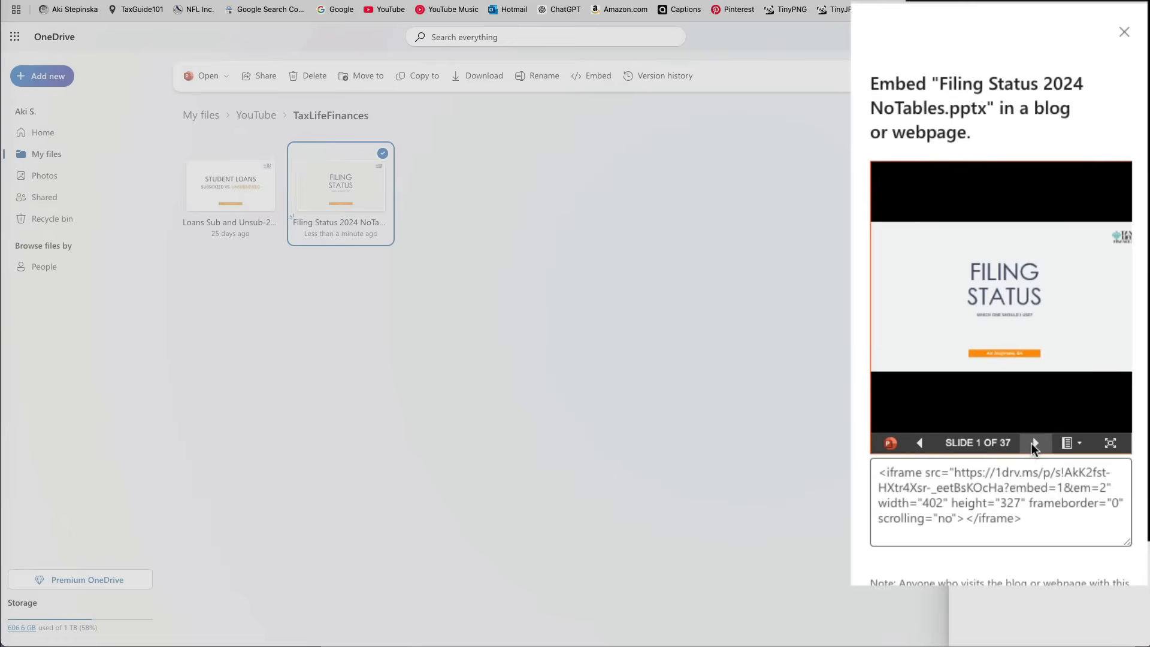
left_click(1035, 442)
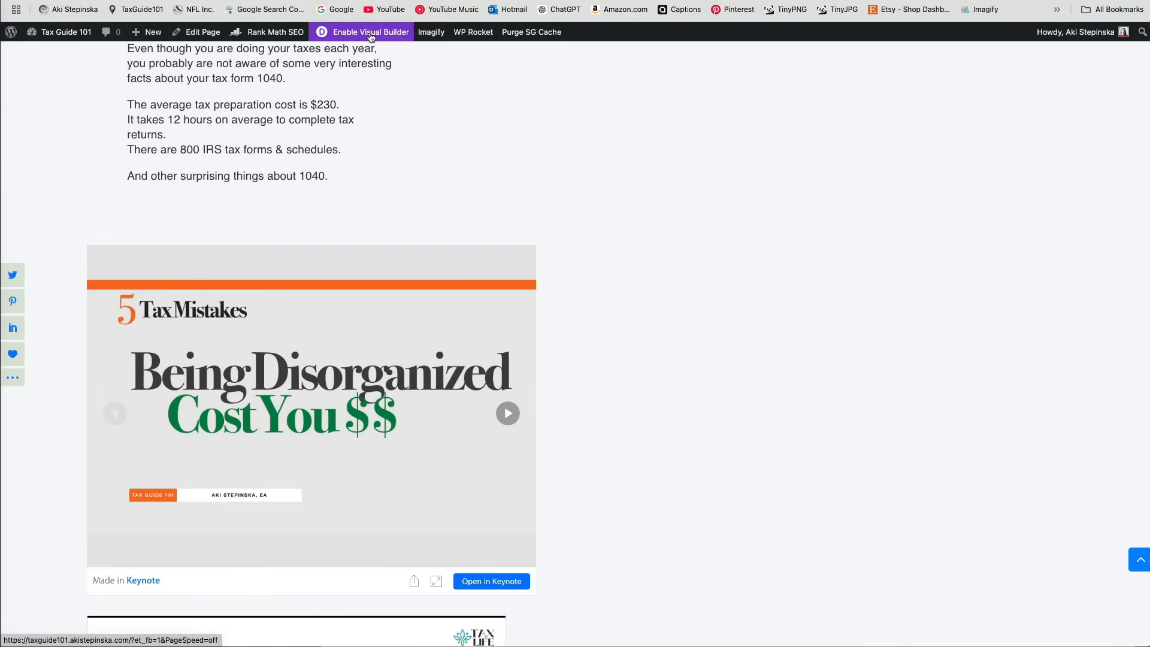
Enable the Visual Builder and add a Code module holding the Filing Status iframe
left_click(369, 32)
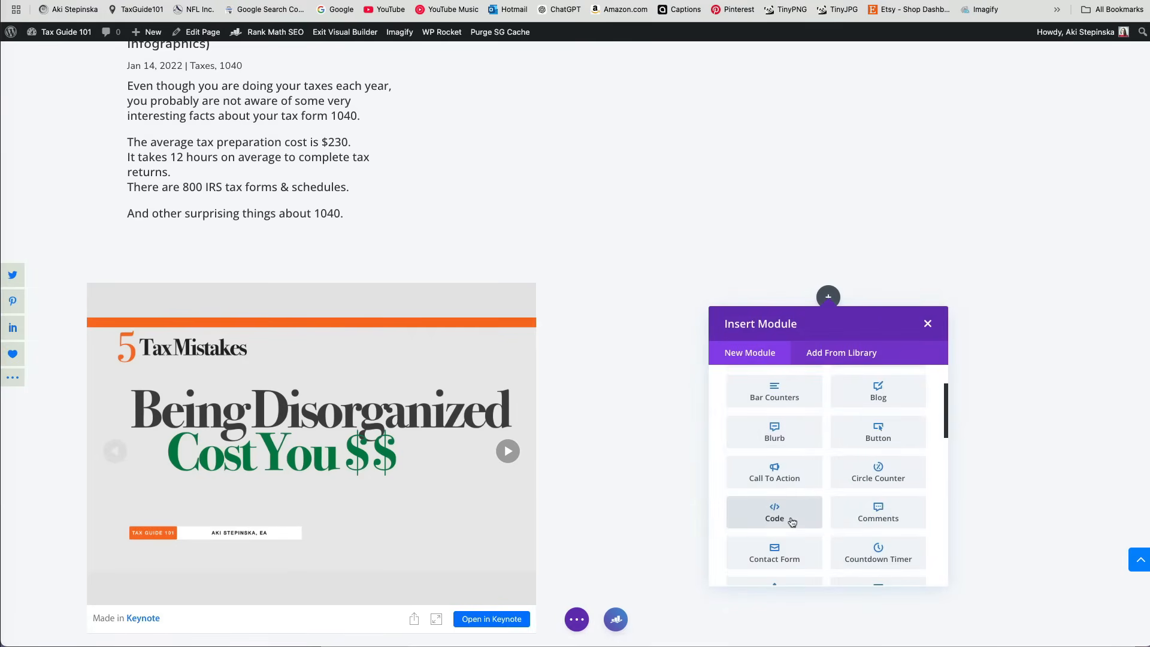
left_click(774, 512)
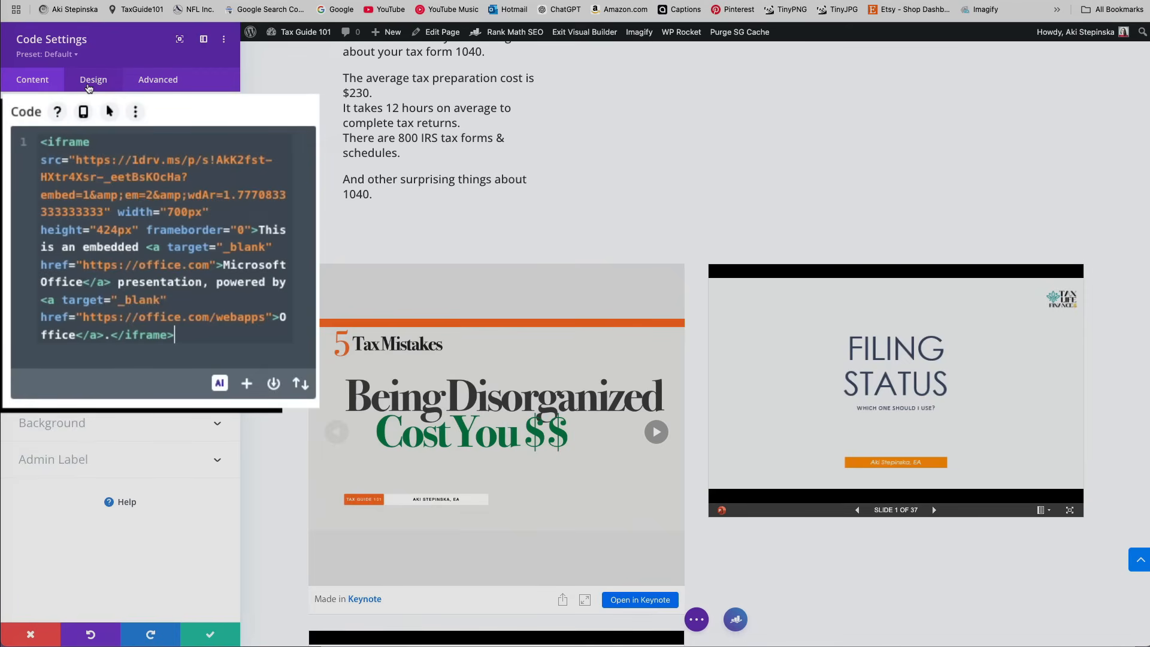
left_click(94, 79)
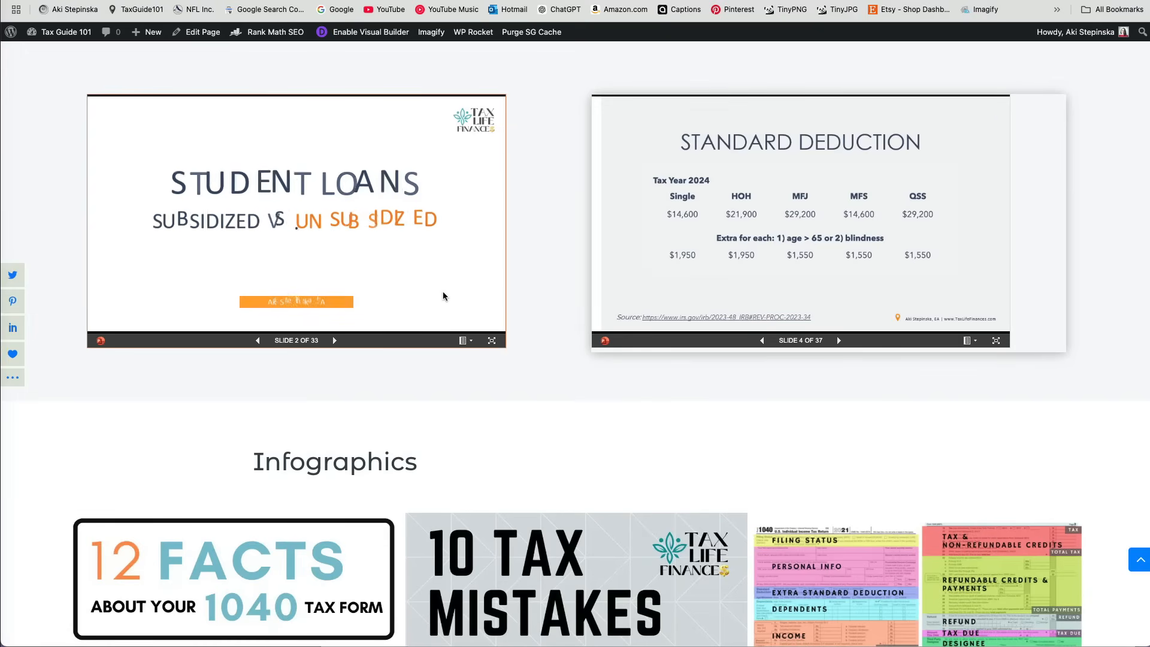
Advance the embedded Student Loans viewer twice to reach slide 3
left_click(334, 340)
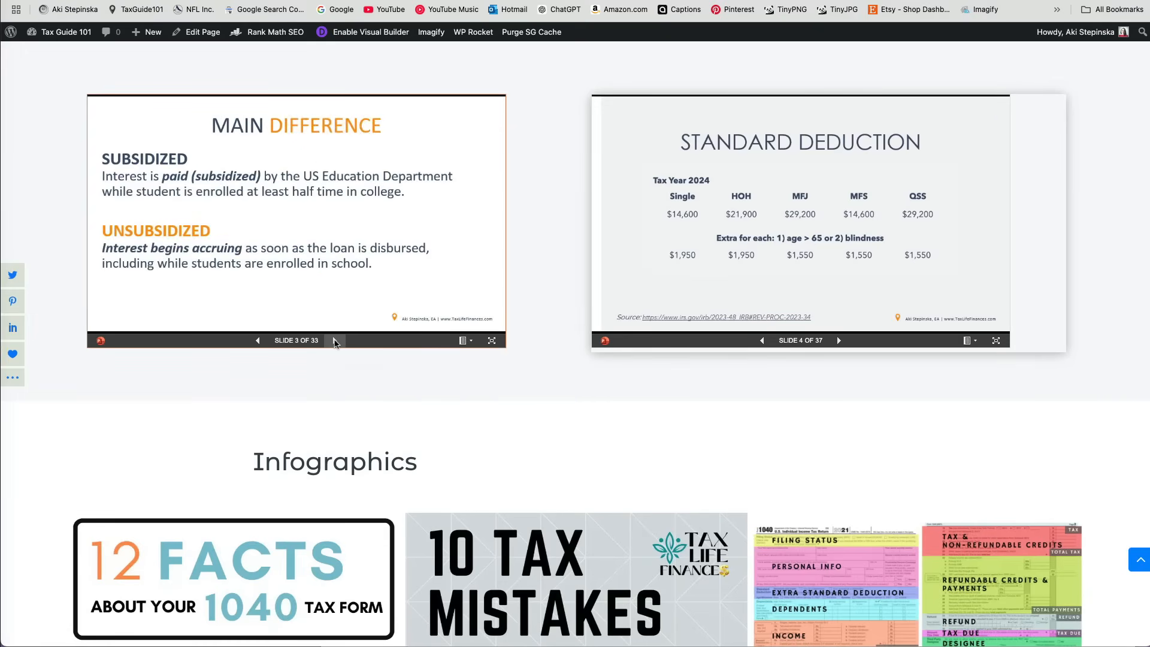
left_click(335, 340)
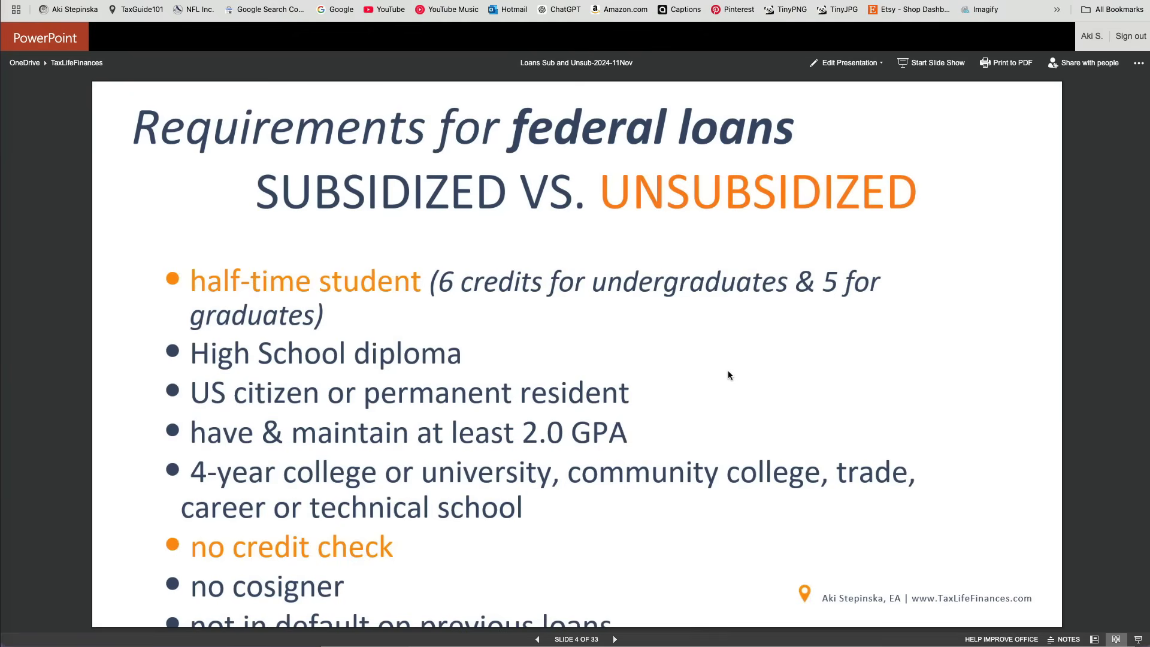
Step the Loans Sub and Unsub deck forward to slide 6, triggering an error
left_click(615, 640)
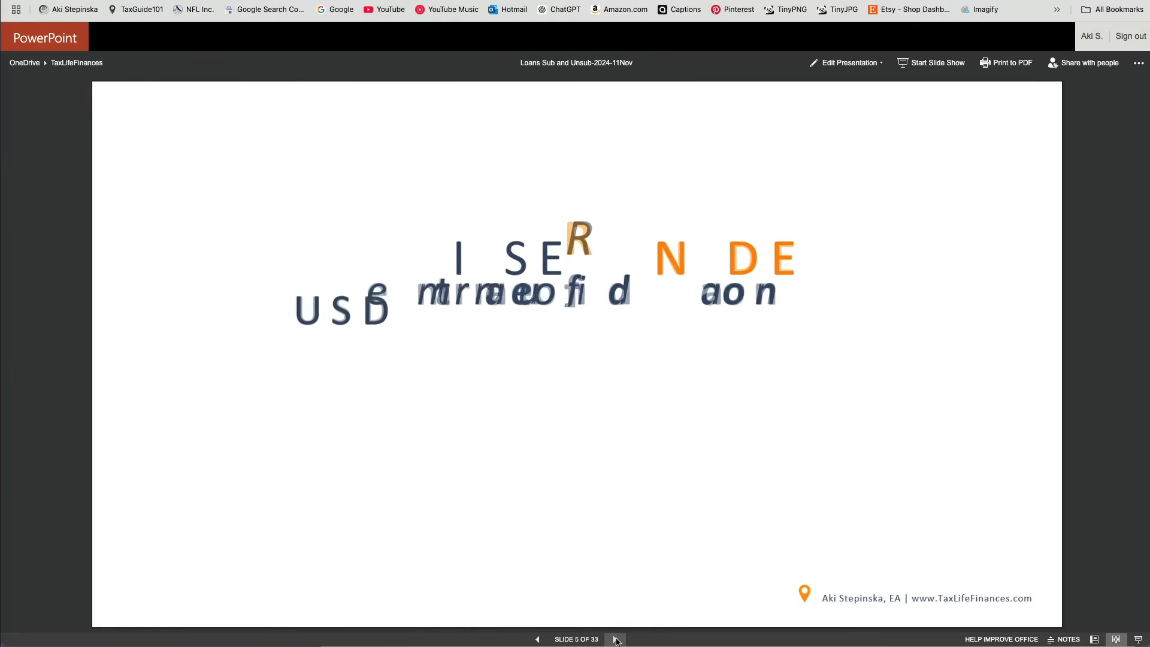
left_click(615, 640)
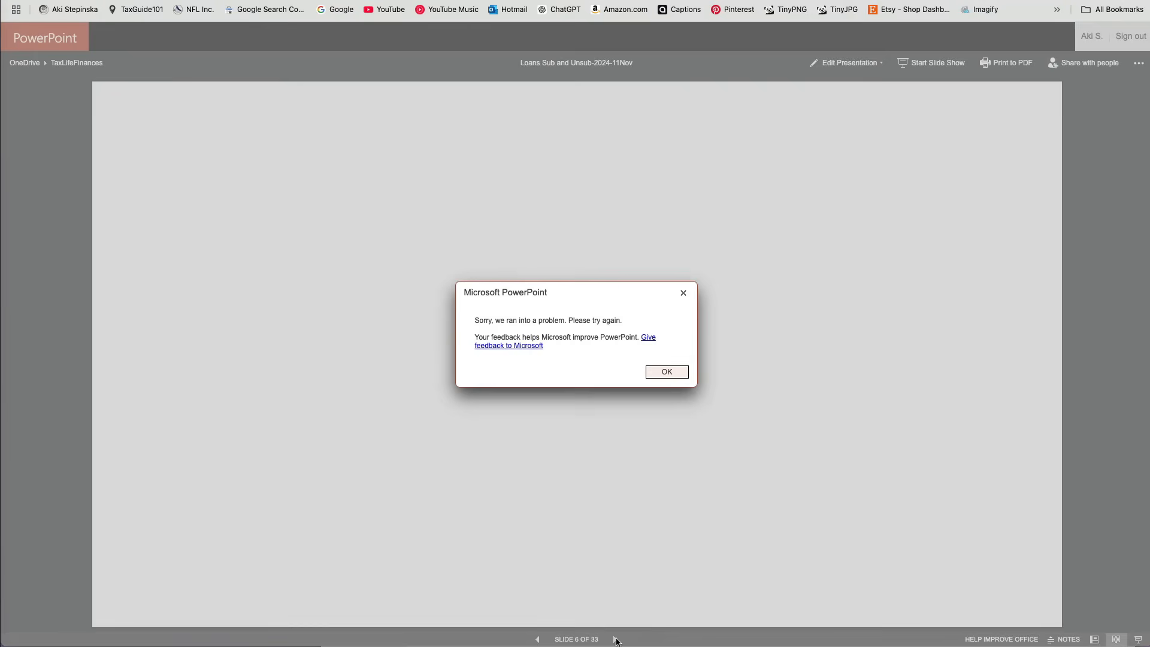